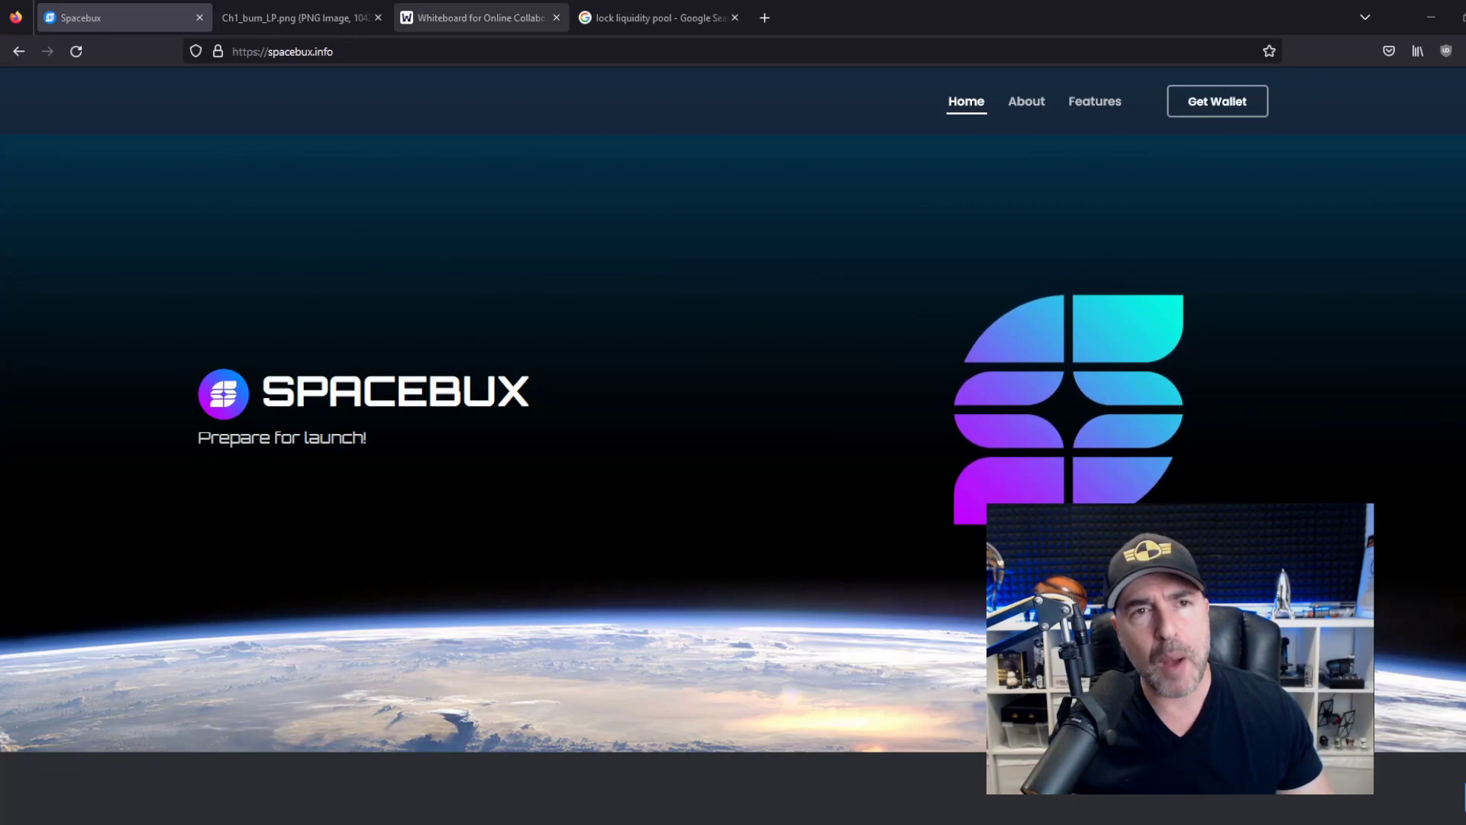
Sketch a bowl with SBX and $10 arrowing into it, then view the burn-LP chat screenshot
{"action": "left_click", "coordinate": [478, 17]}
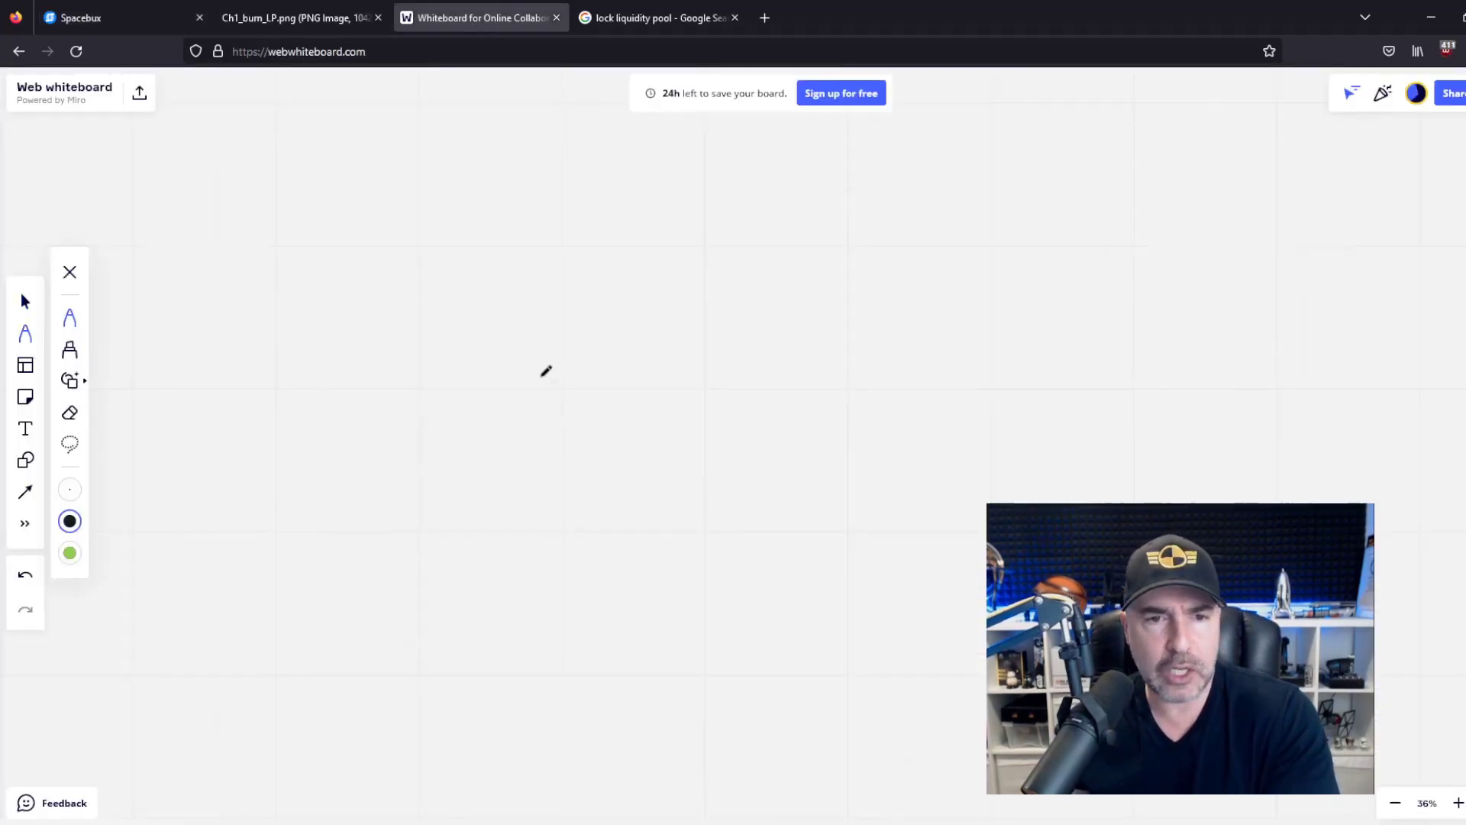
{"action": "mouse_move", "coordinate": [496, 346]}
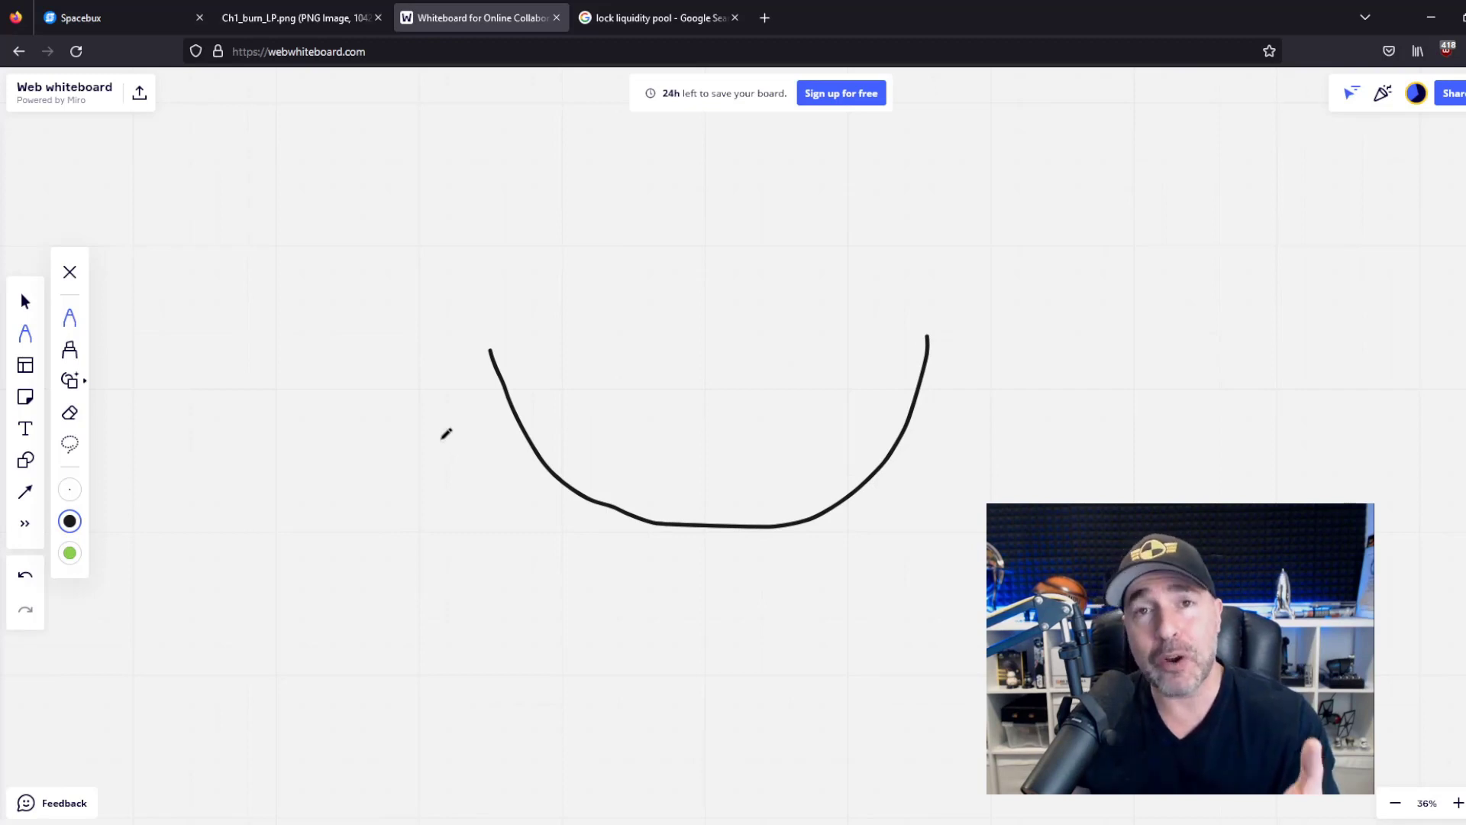
{"action": "mouse_move", "coordinate": [494, 484]}
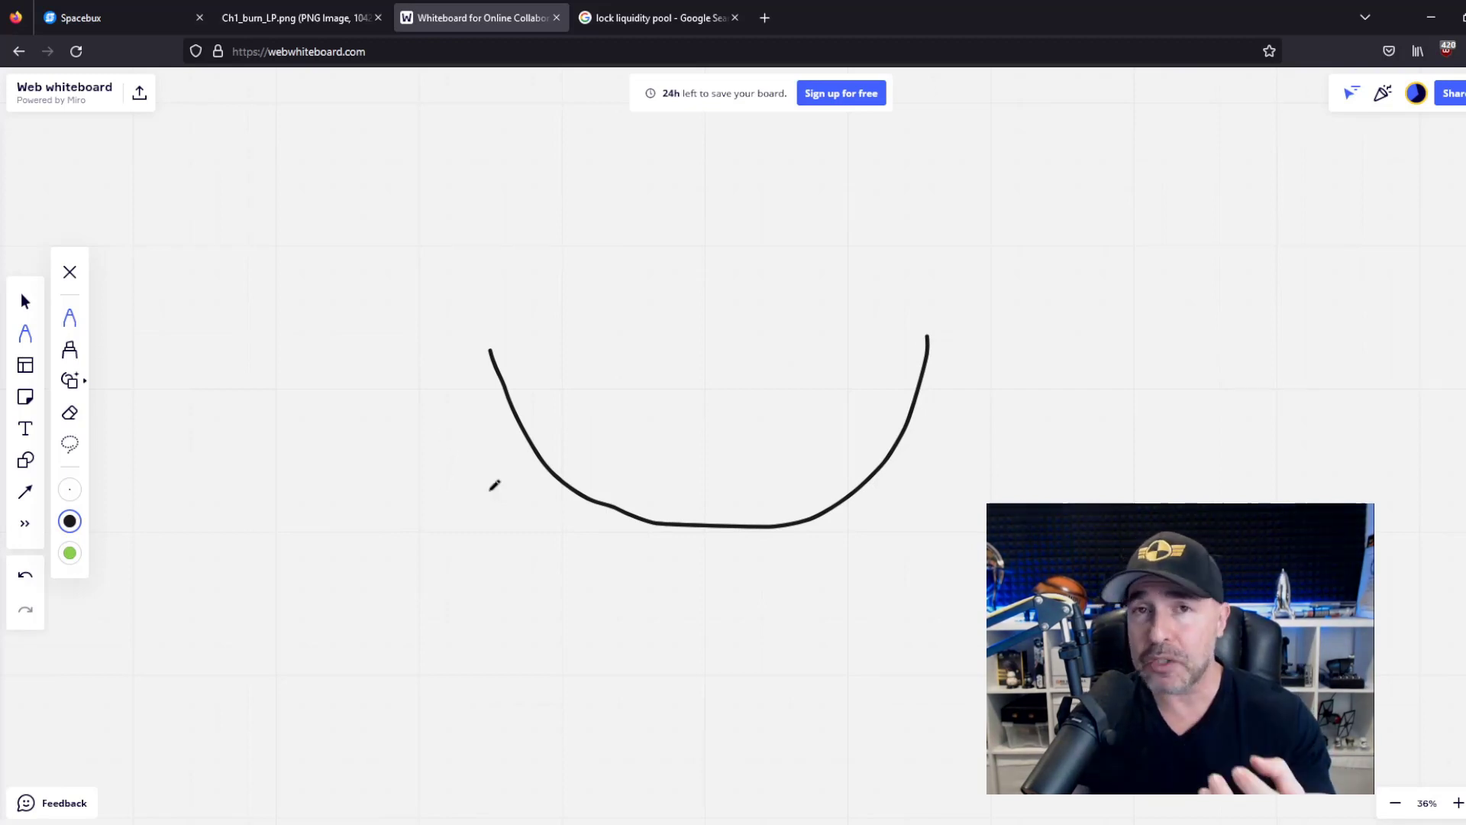
{"action": "mouse_move", "coordinate": [474, 553]}
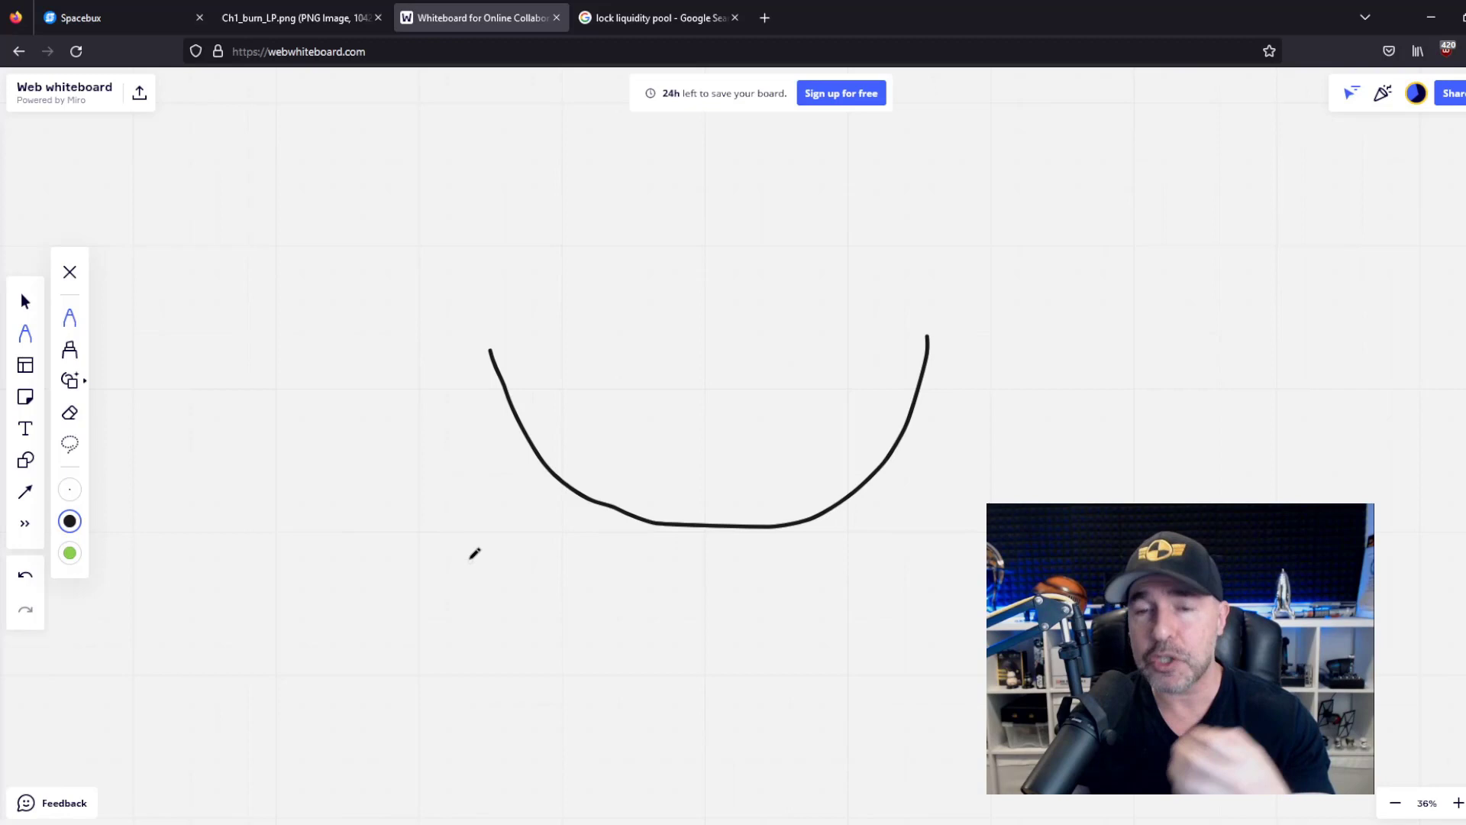
{"action": "mouse_move", "coordinate": [343, 363]}
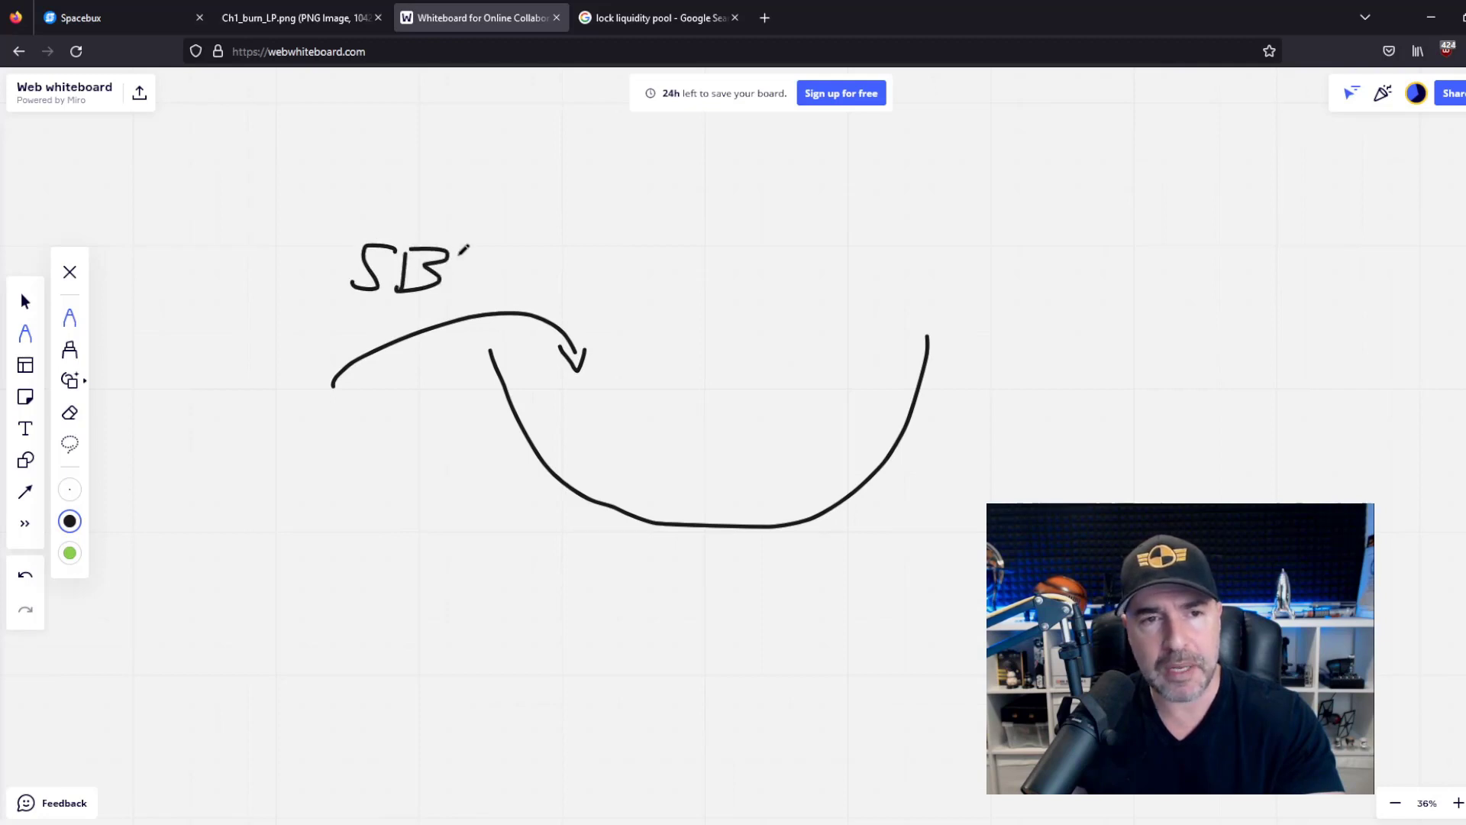
{"action": "left_click_drag", "start_coordinate": [468, 252], "coordinate": [505, 285]}
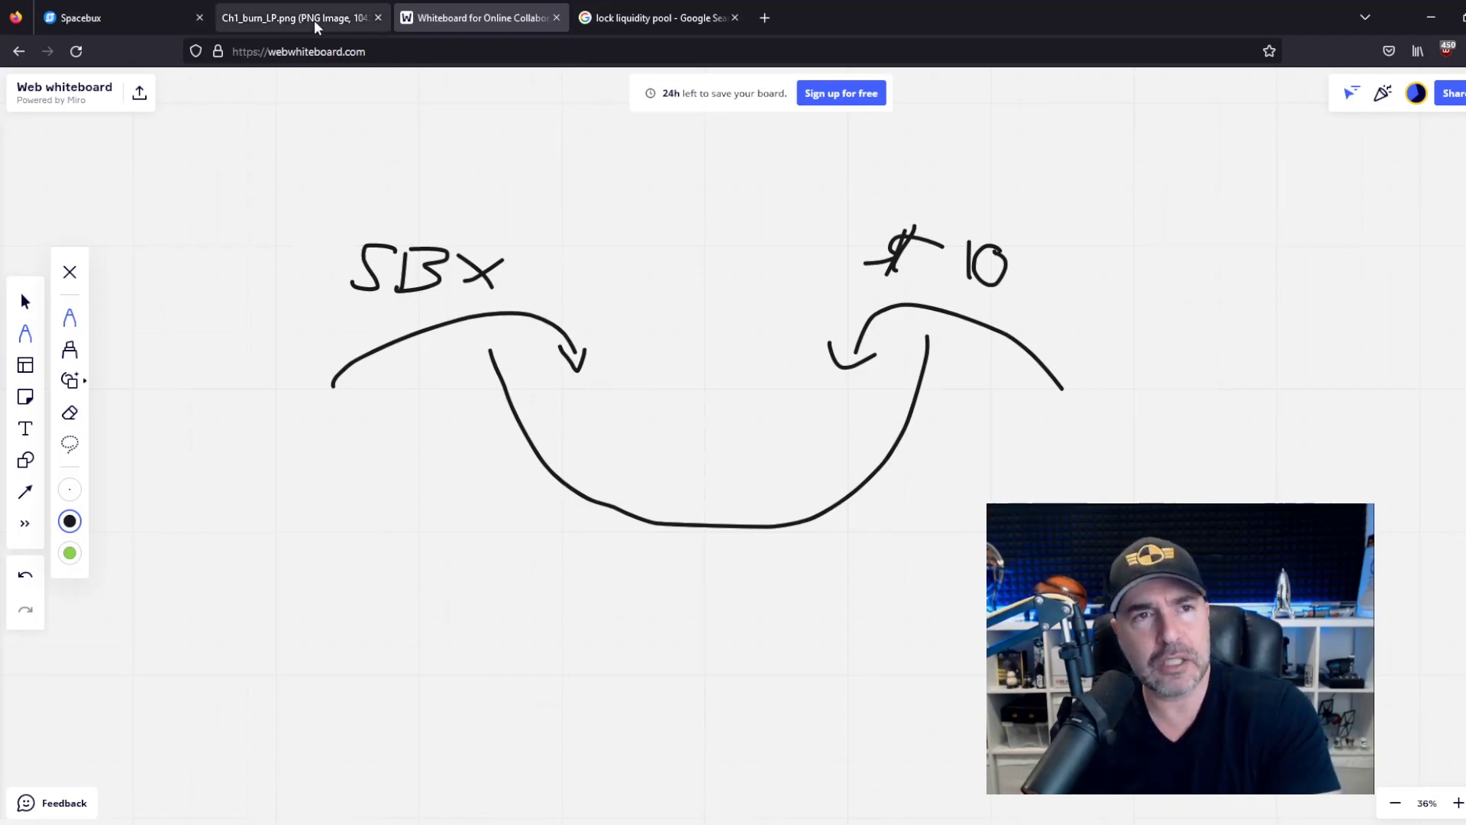
{"action": "left_click", "coordinate": [290, 17]}
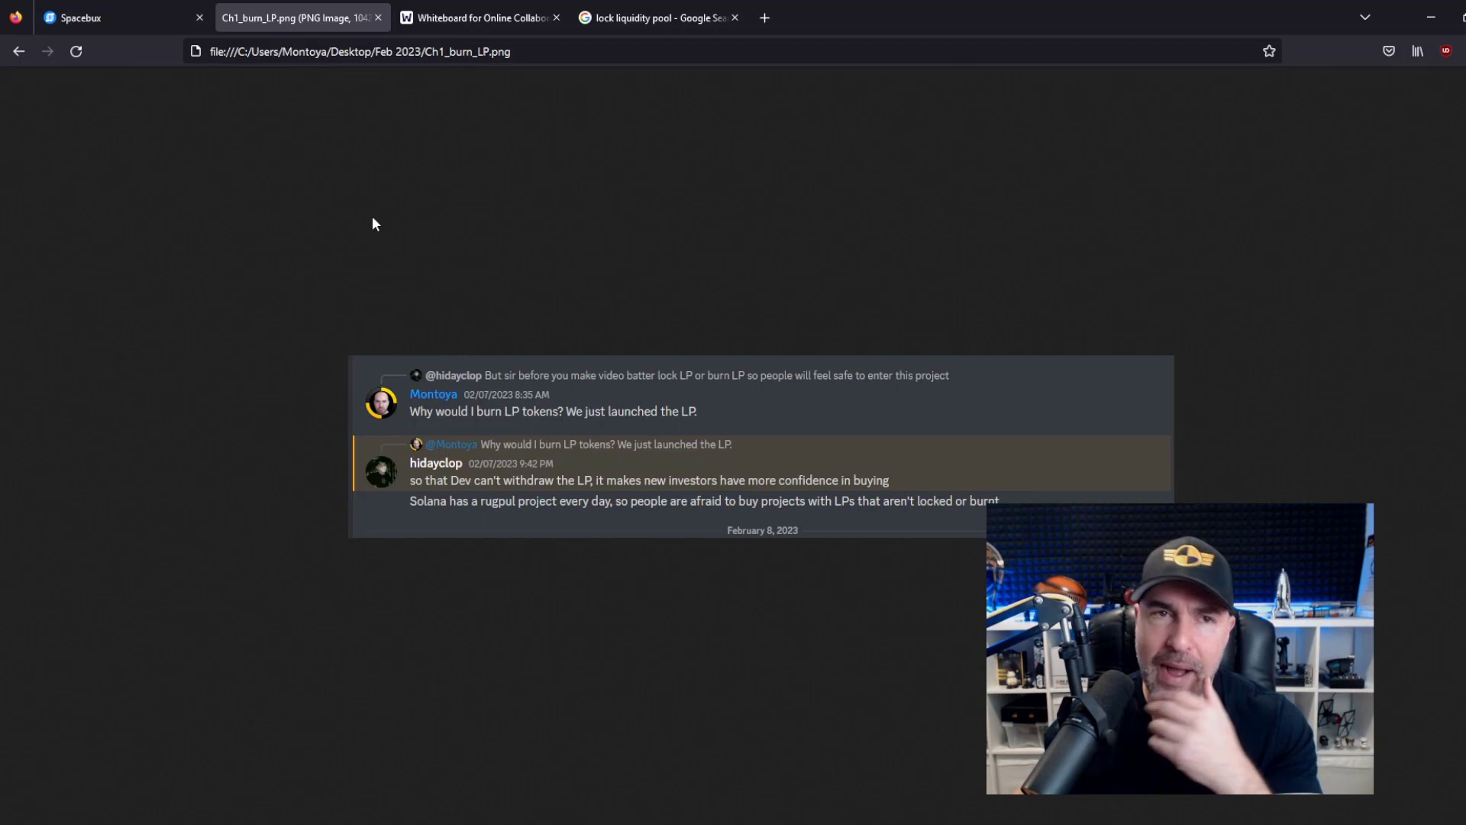
Return from the chat screenshot to the whiteboard drawing
{"action": "left_click", "coordinate": [476, 17]}
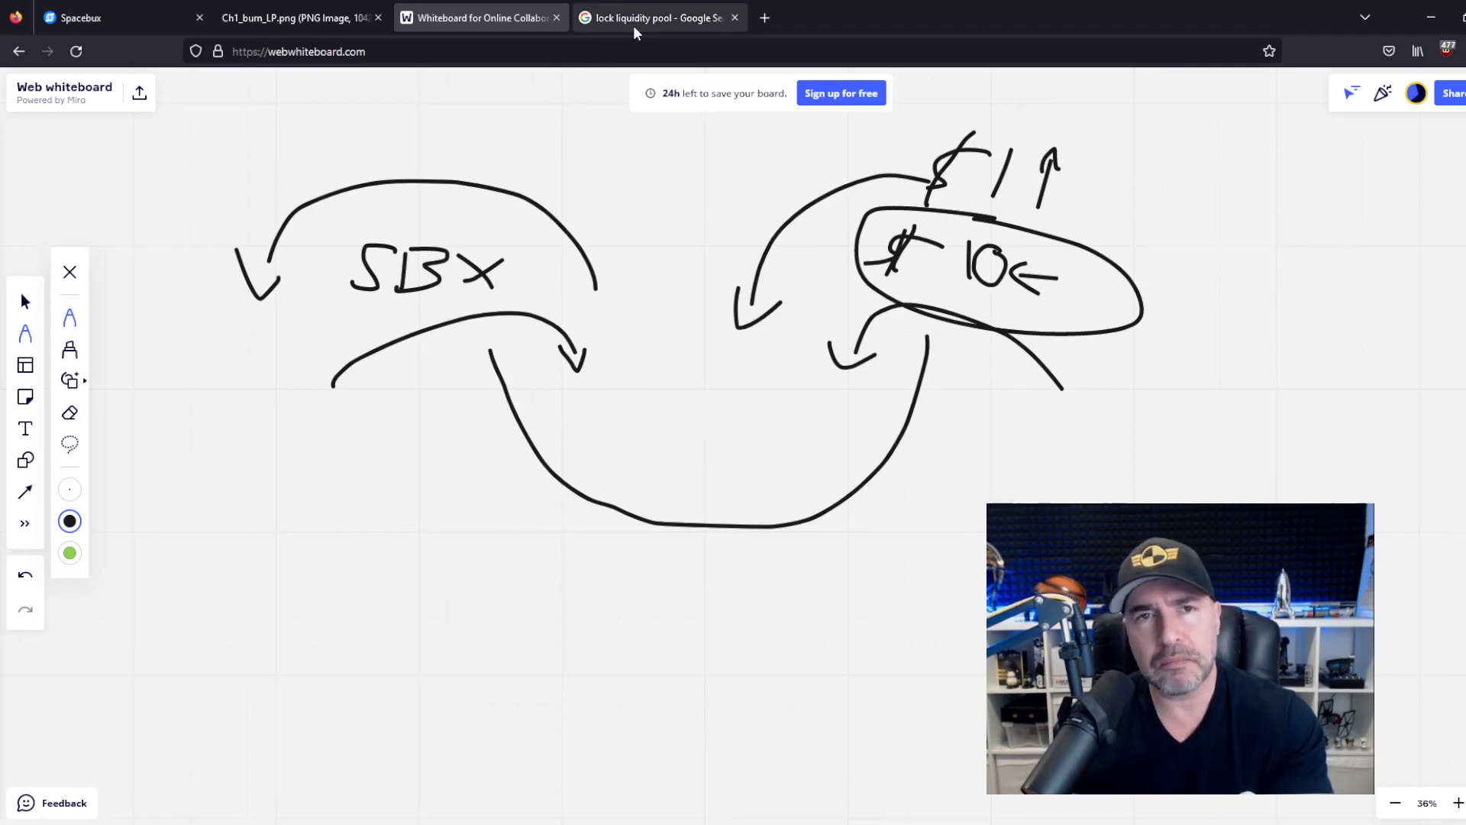
Bring up and scroll the 'lock liquidity pool' Google results
{"action": "left_click", "coordinate": [655, 17]}
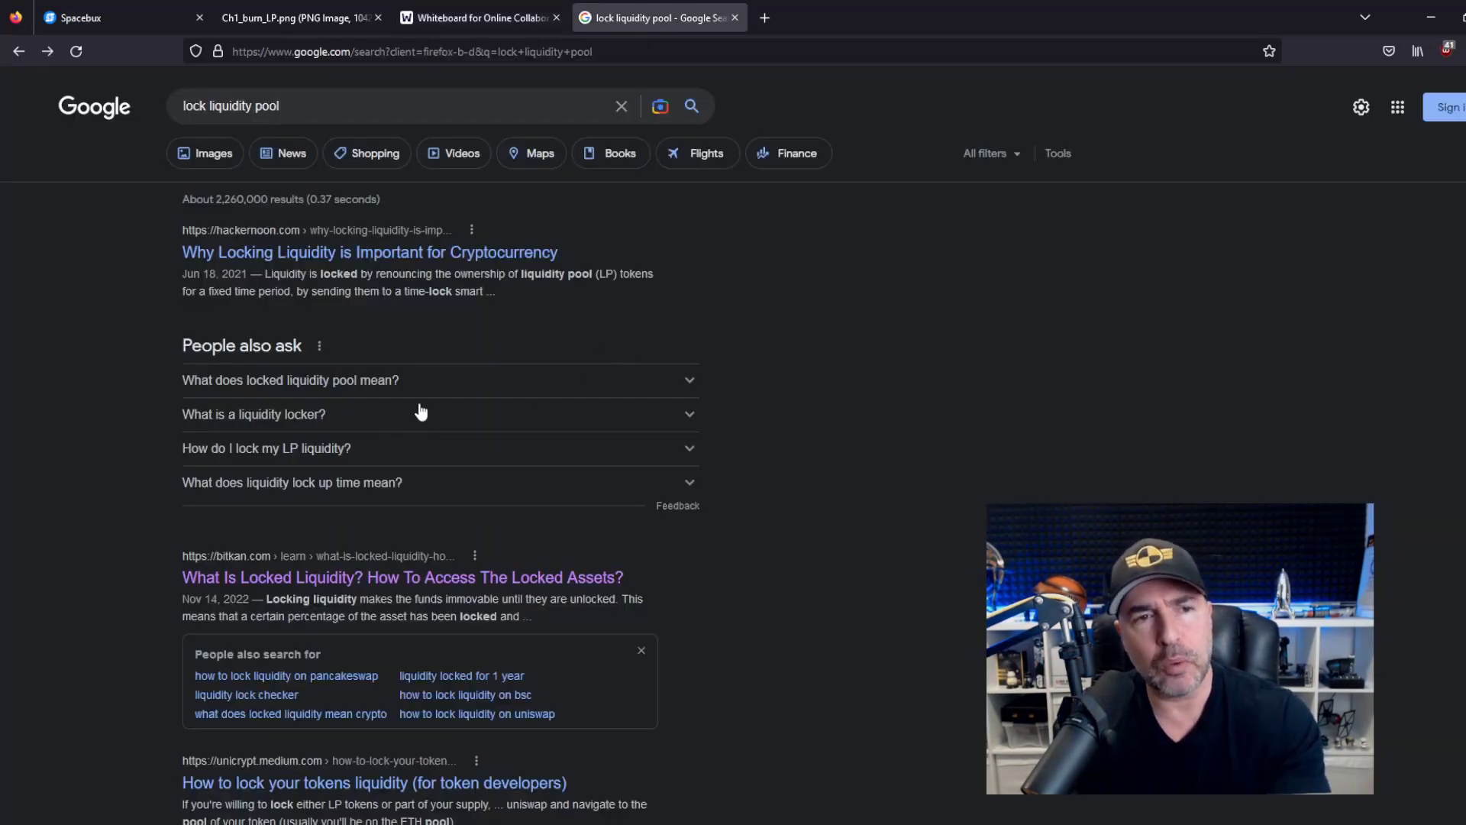
{"action": "scroll", "scroll_direction": "down", "scroll_amount": 3}
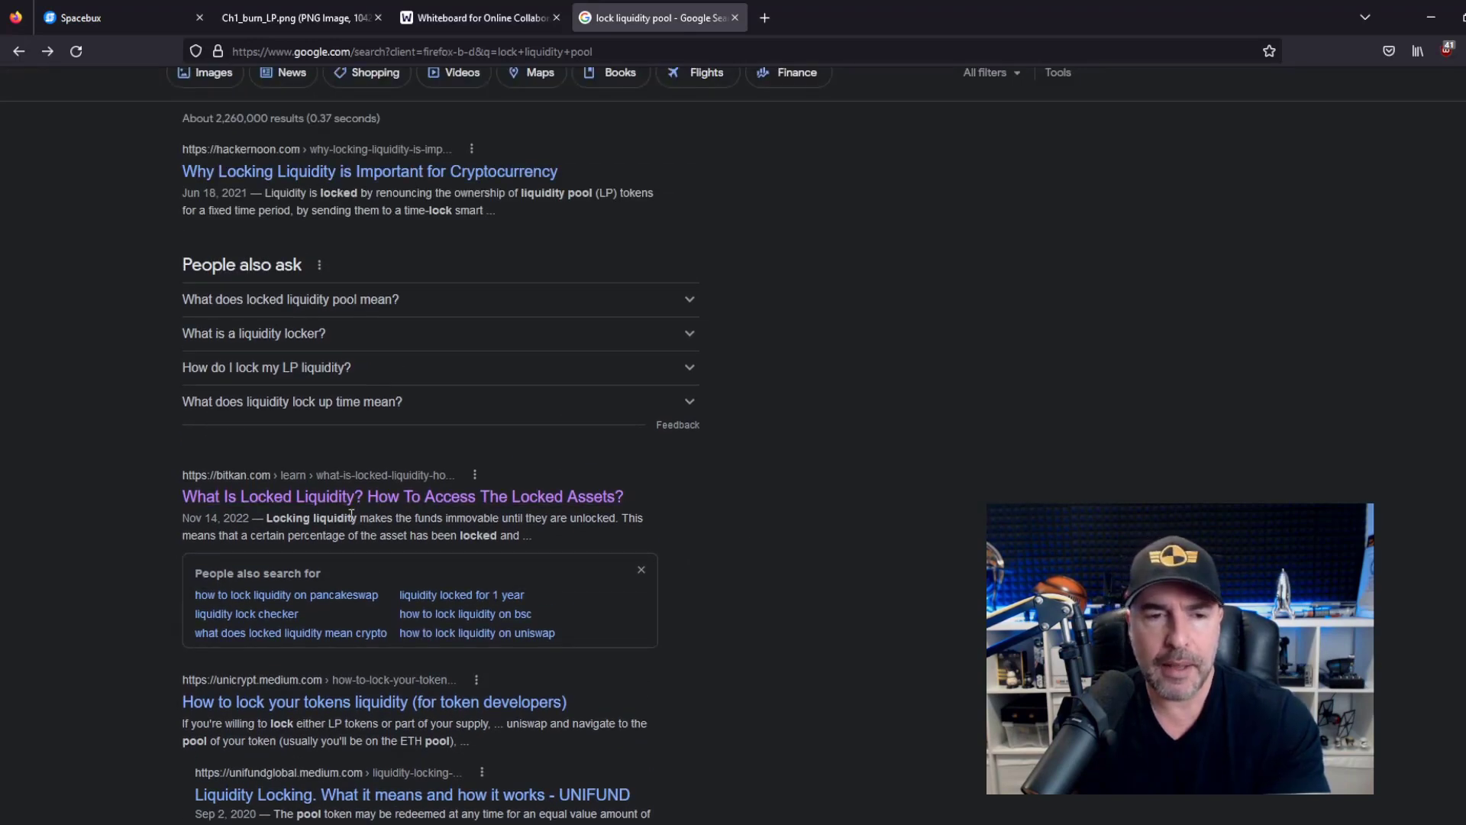
Open Bitkan's 'What Is Locked Liquidity?' article and scroll to the locked-liquidity paragraph
{"action": "left_click", "coordinate": [403, 496]}
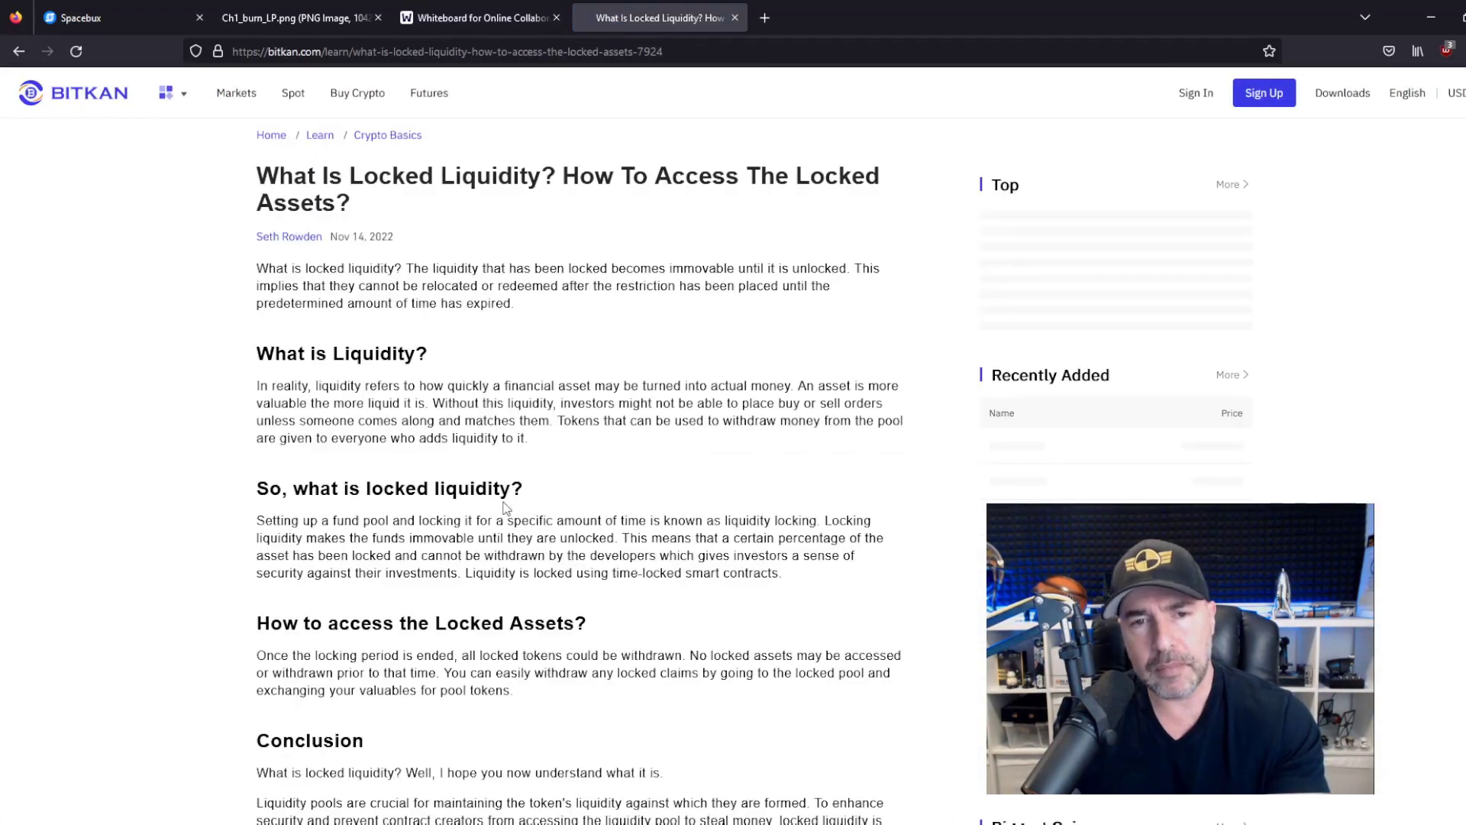
{"action": "scroll", "scroll_direction": "down", "scroll_amount": 3}
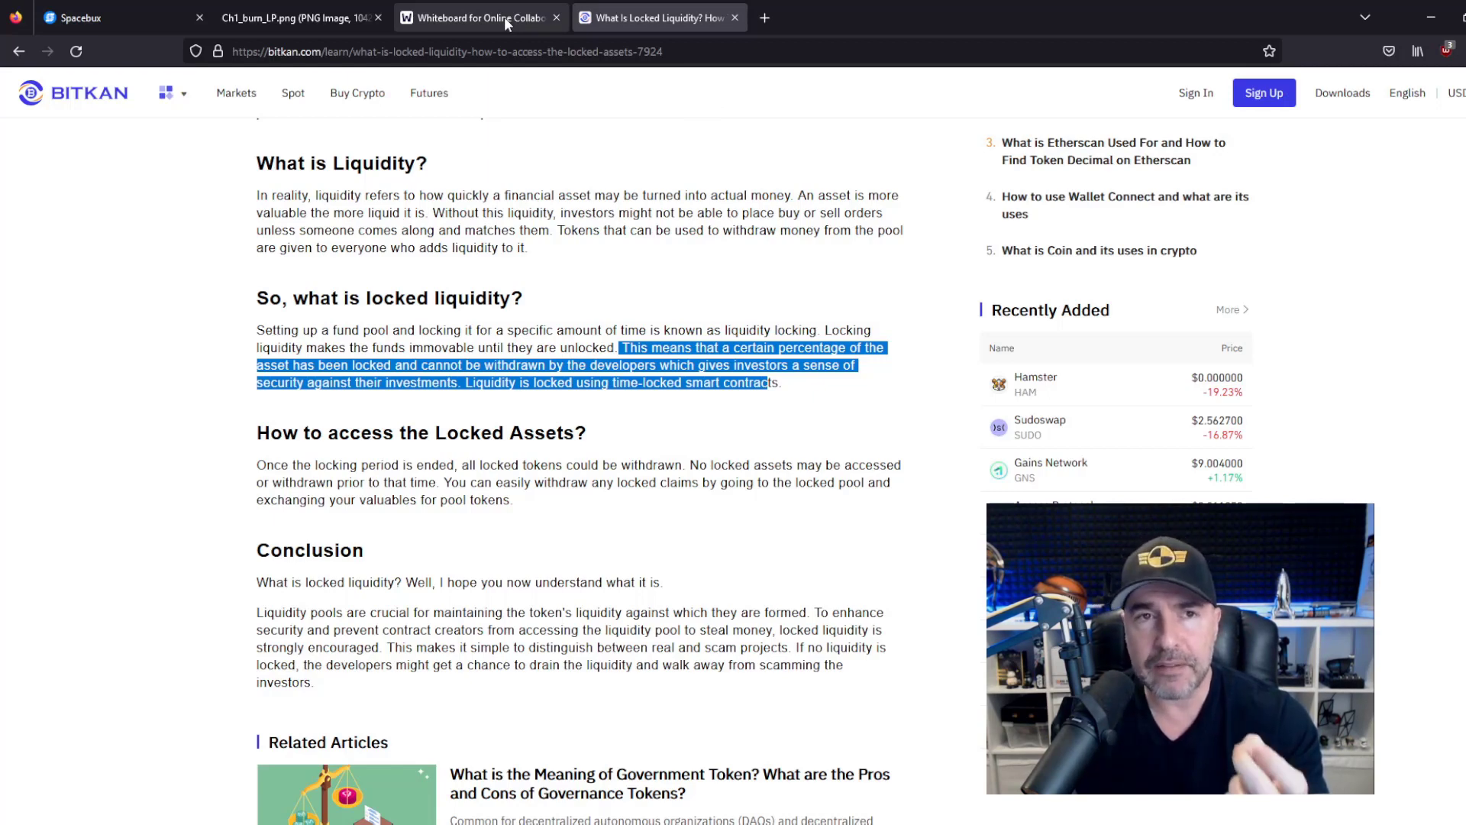
{"action": "mouse_move", "coordinate": [484, 20]}
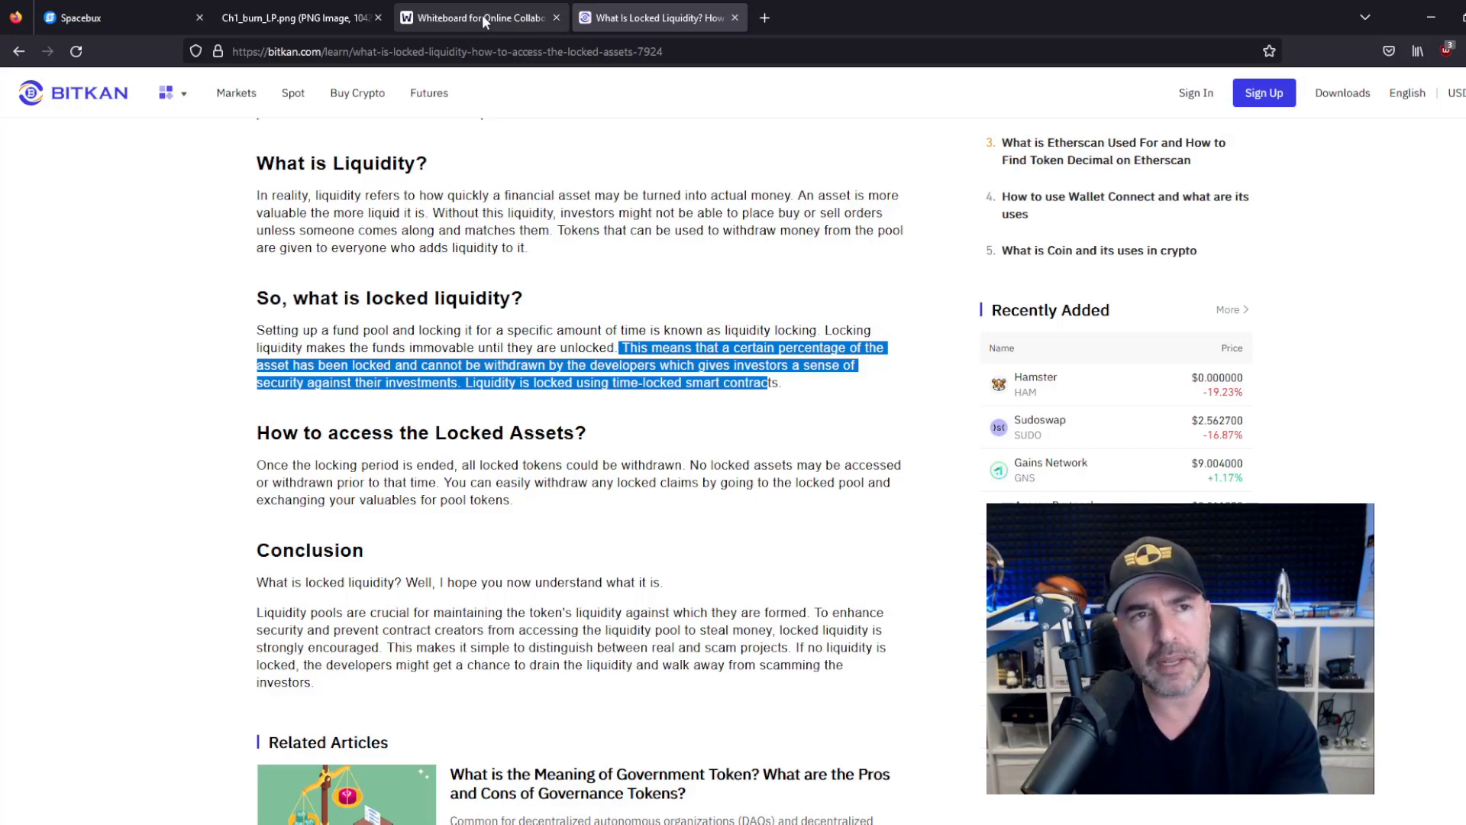
Scribble over the bowl and circle $10 and $1, then return to the Google results
{"action": "left_click", "coordinate": [478, 17]}
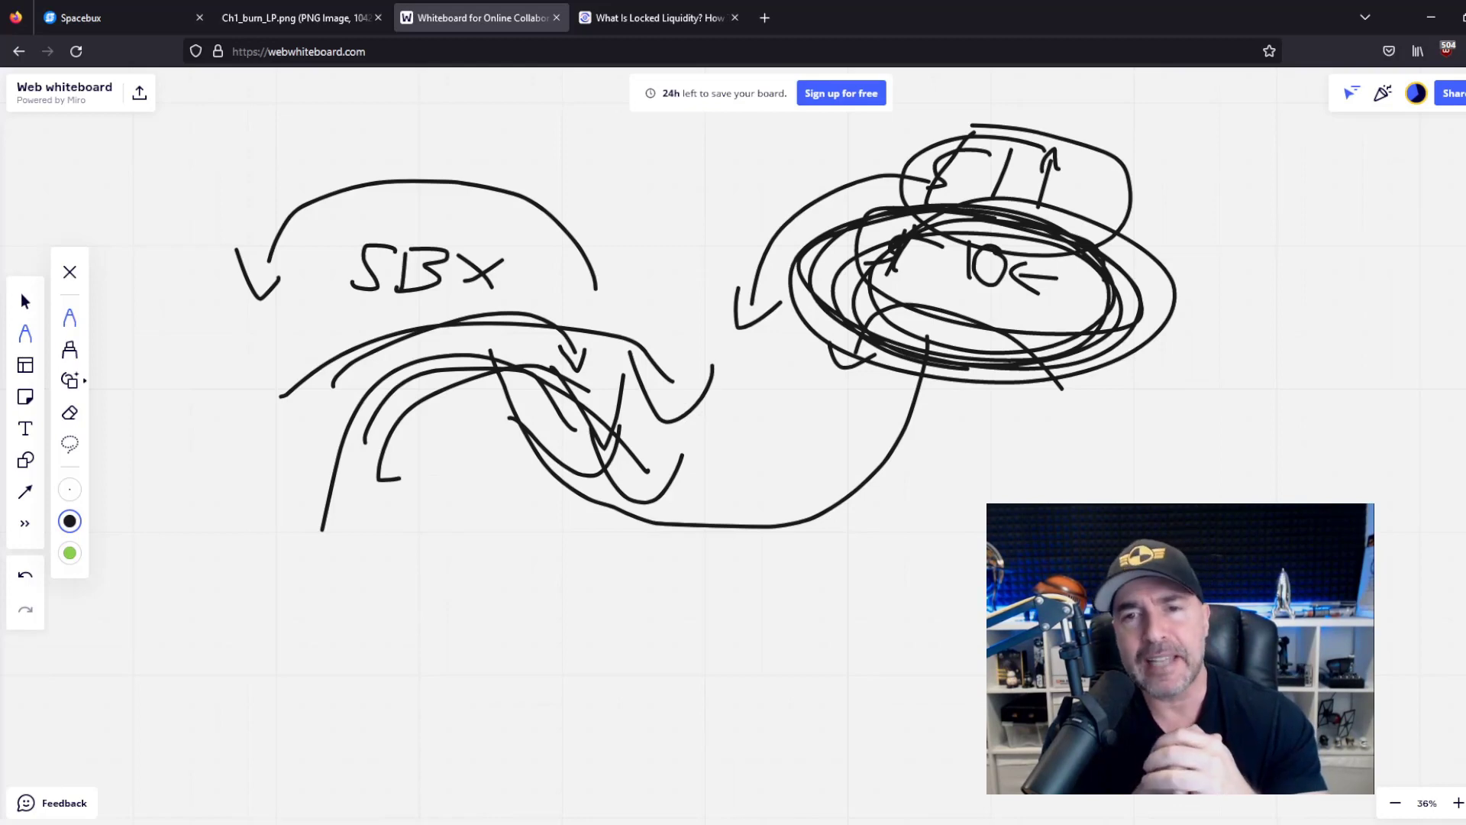
{"action": "left_click", "coordinate": [654, 17]}
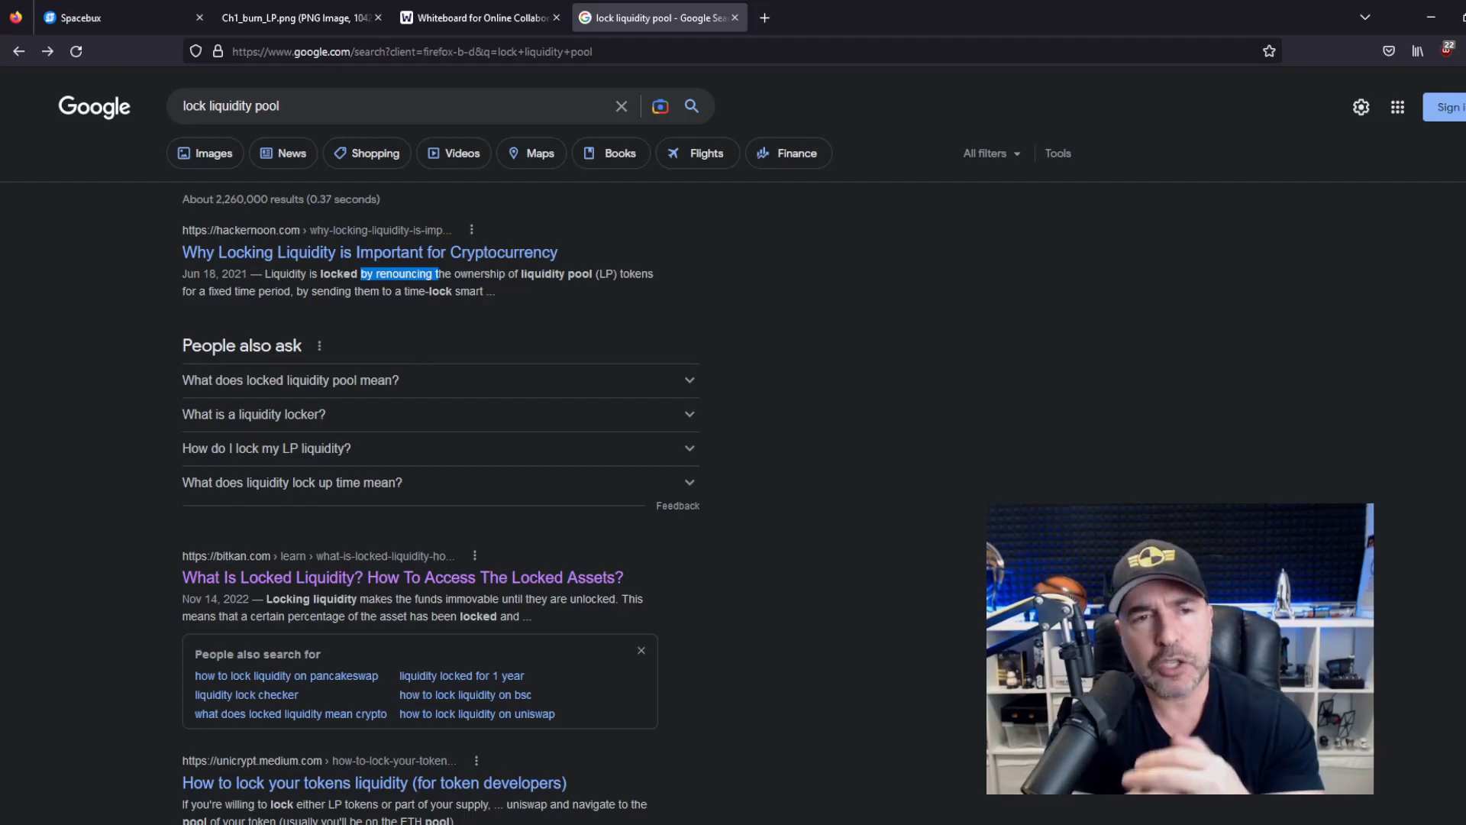
Switch from the Google results to the Spacebux website
{"action": "left_click", "coordinate": [112, 16]}
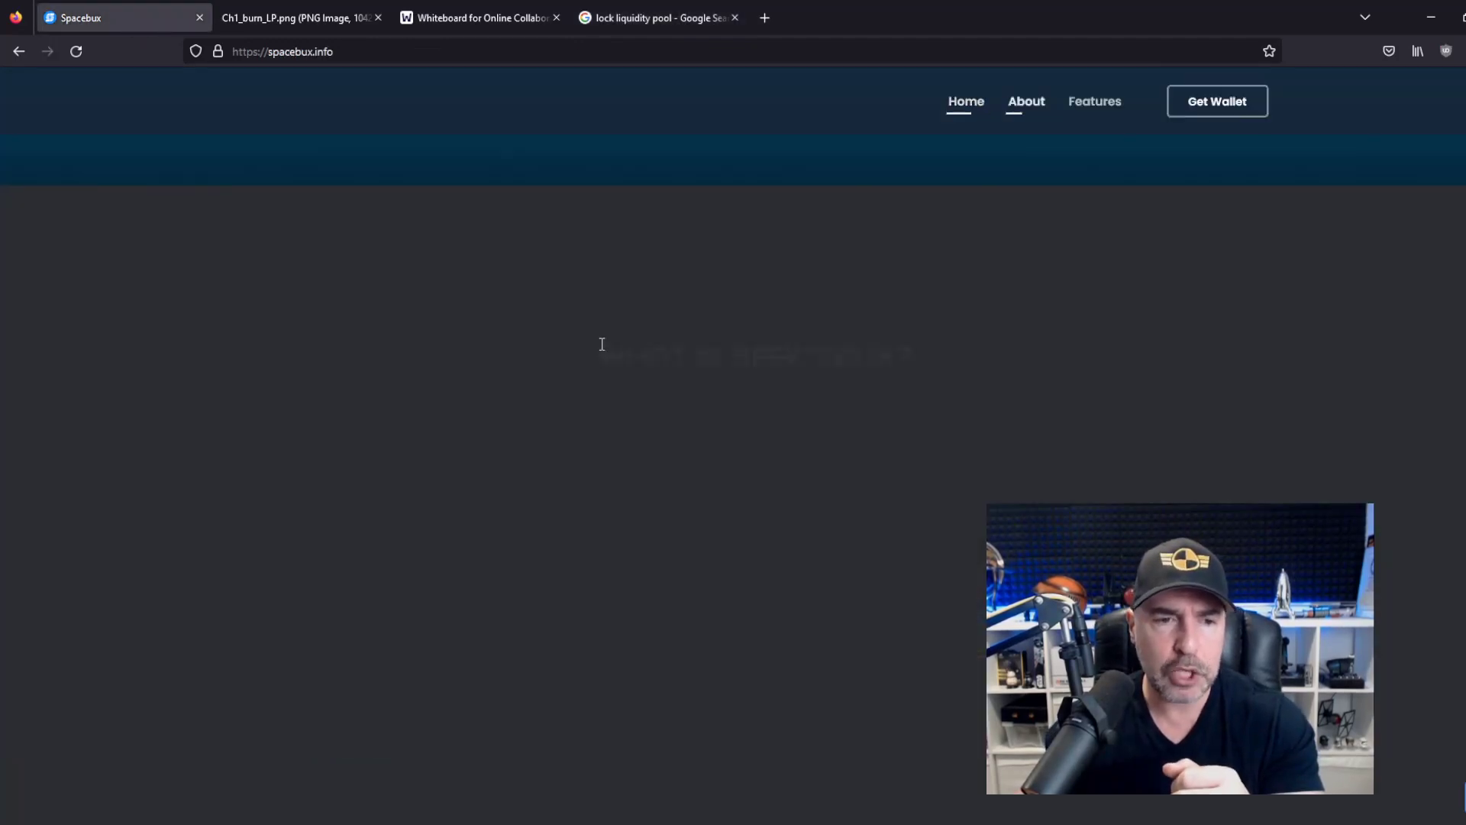
Highlight Spacebux's 'Fixed supply of 42M', then go back to the lock liquidity pool results
{"action": "scroll", "scroll_direction": "down", "scroll_amount": 3}
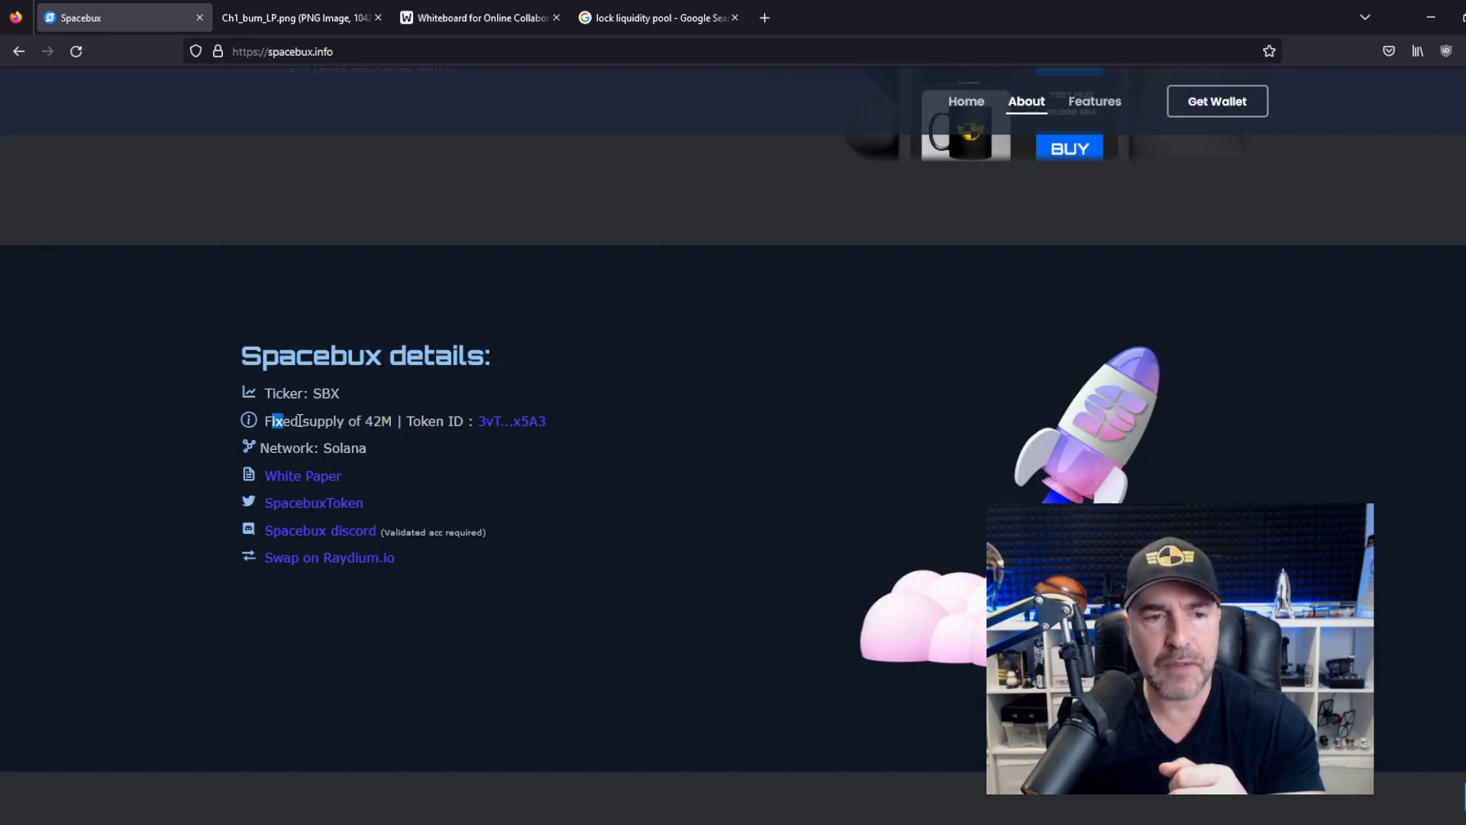
{"action": "double_click", "coordinate": [328, 421]}
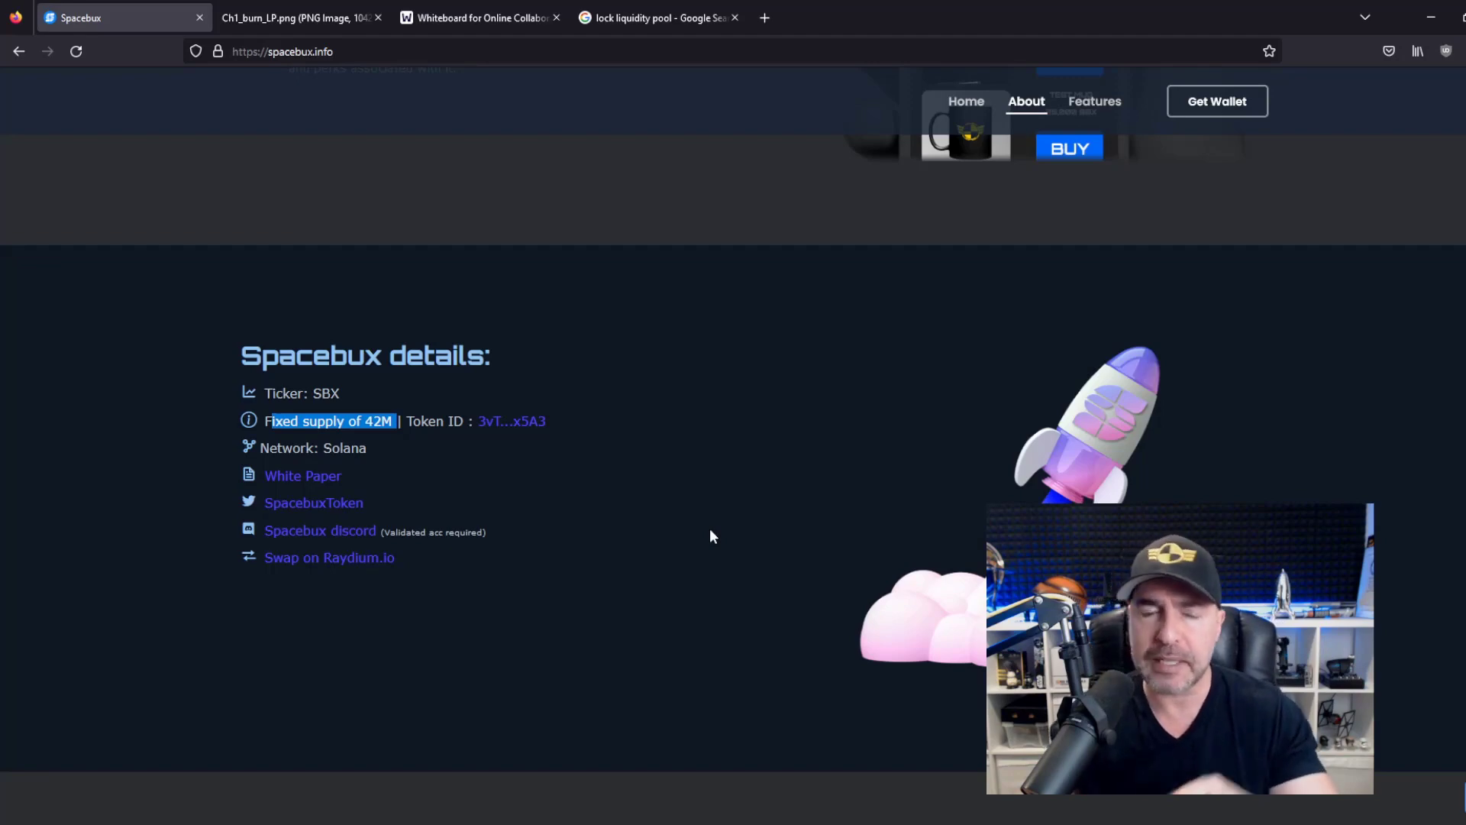
{"action": "mouse_move", "coordinate": [512, 421]}
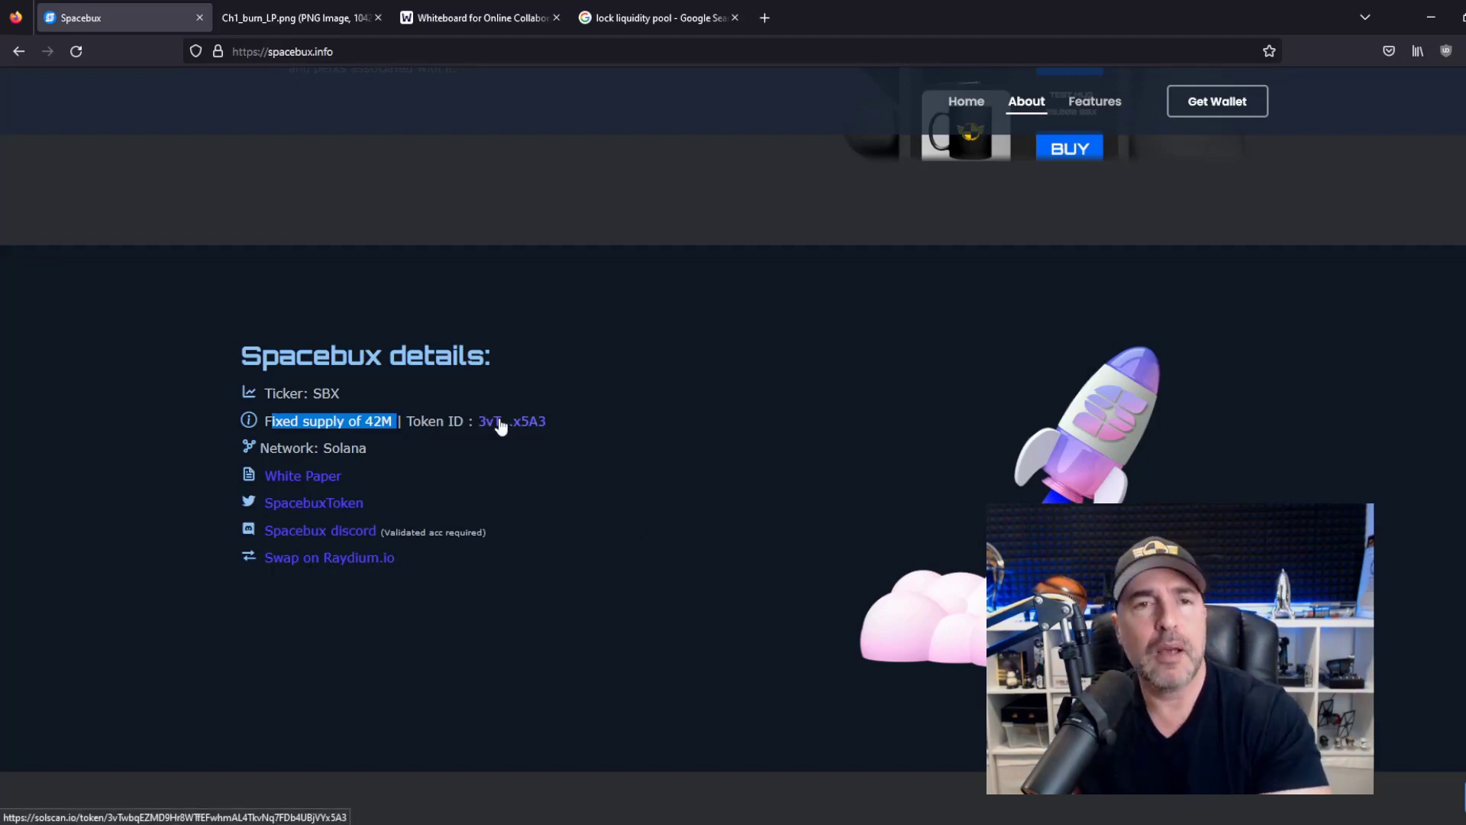
{"action": "mouse_move", "coordinate": [615, 321]}
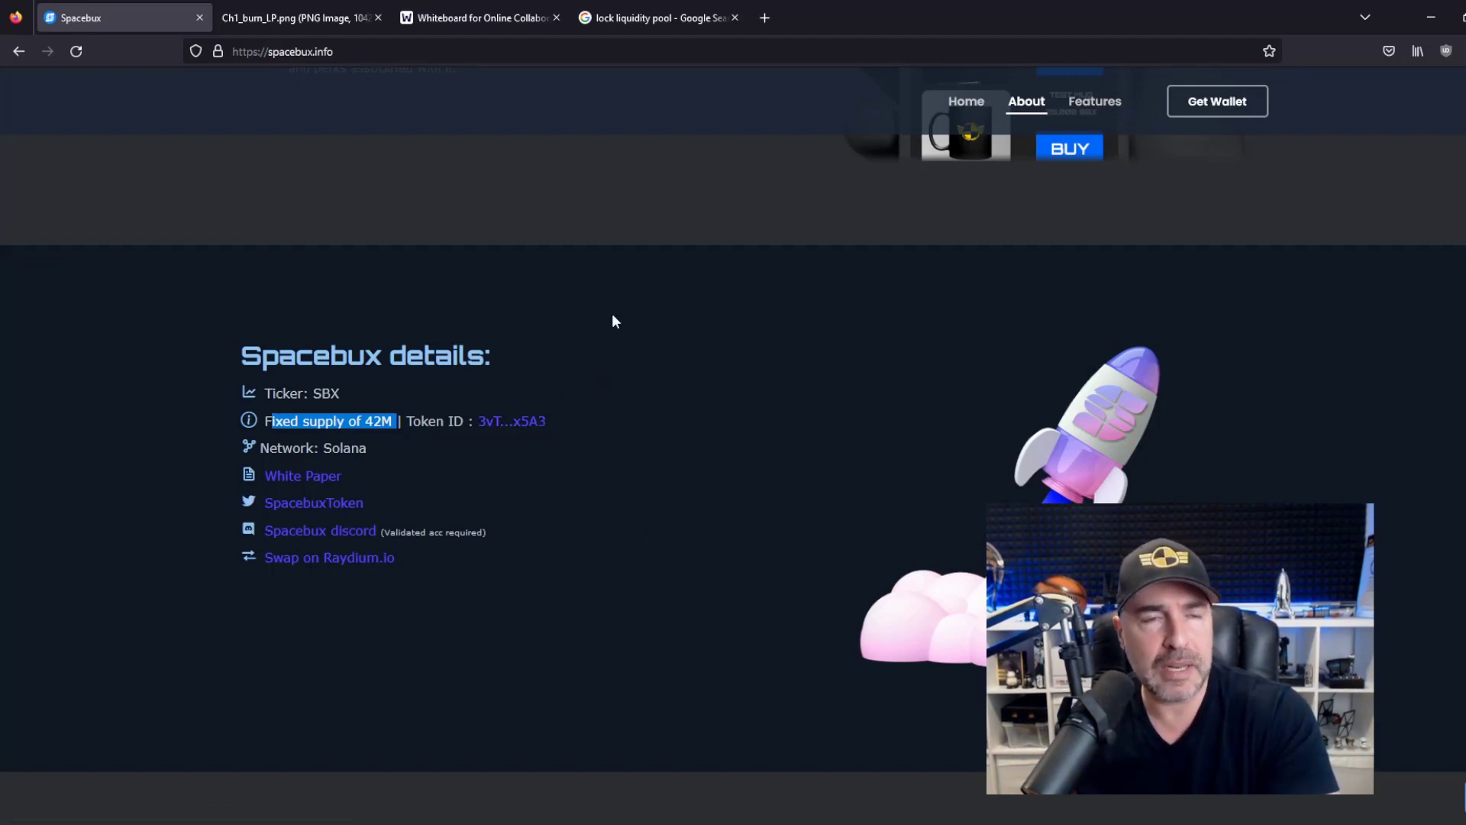
{"action": "left_click", "coordinate": [654, 17]}
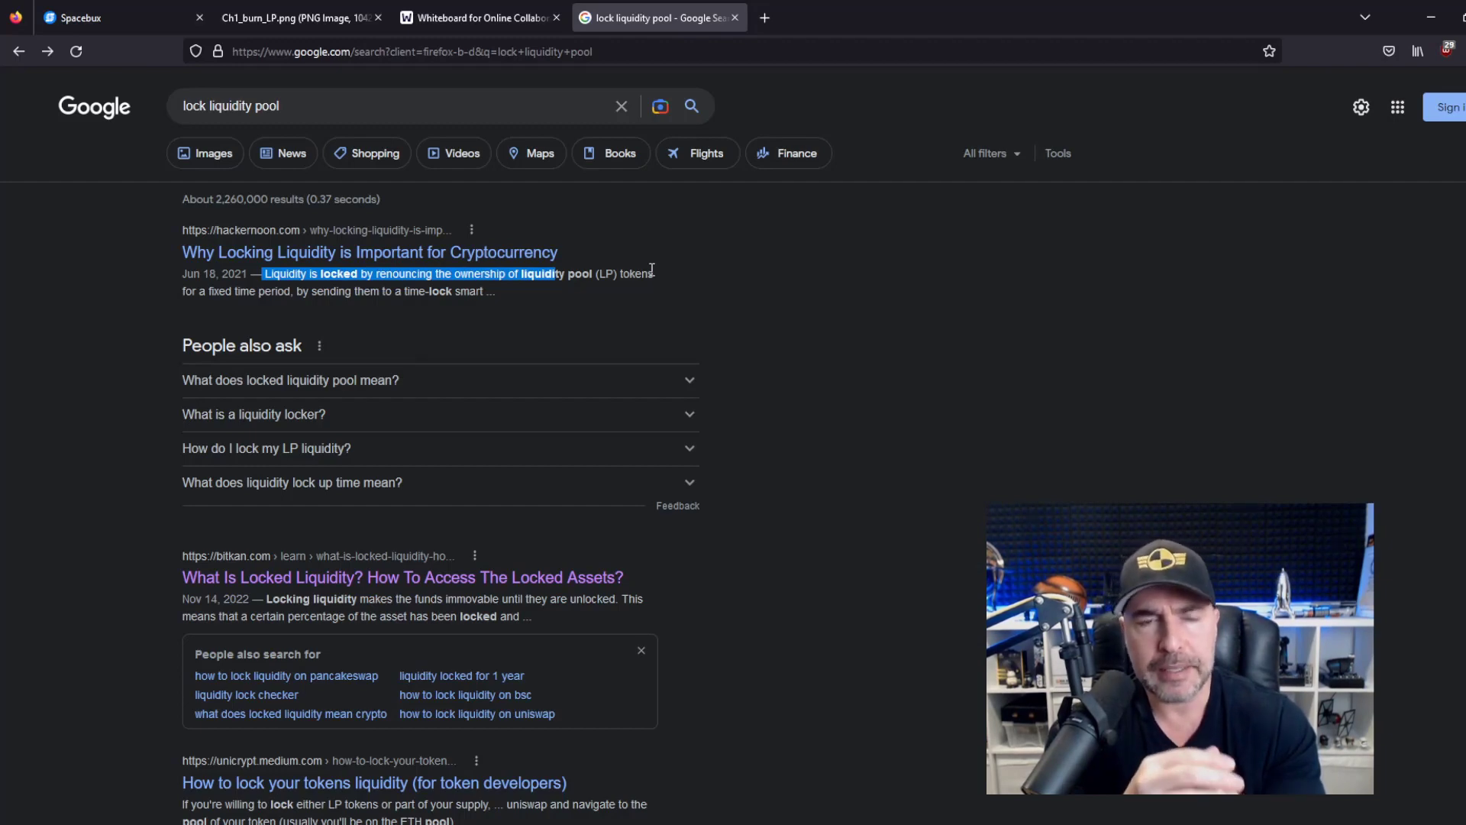
{"action": "mouse_move", "coordinate": [632, 236]}
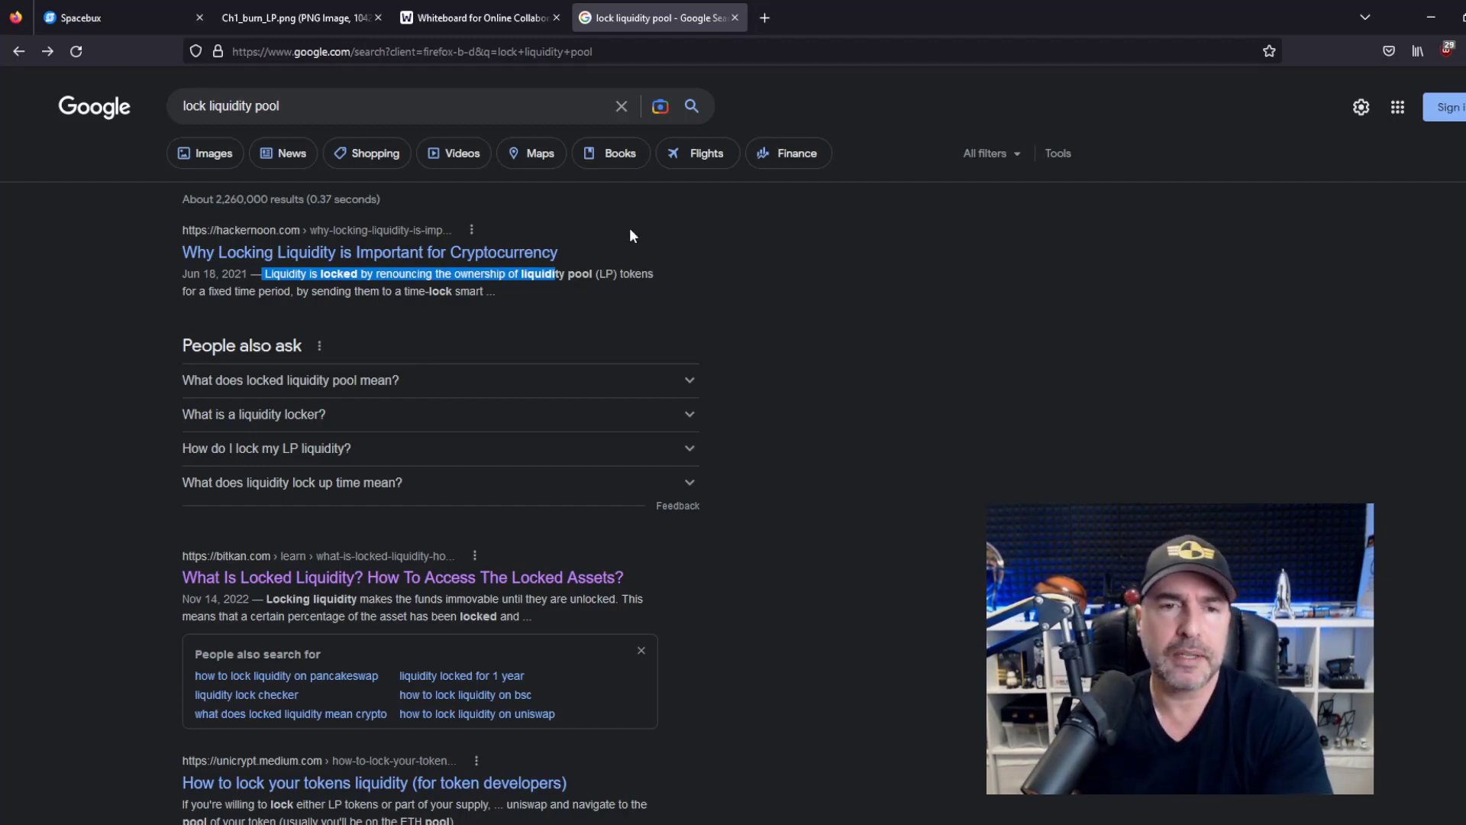
Return to the whiteboard diagram of SBX and the circled $10
{"action": "left_click", "coordinate": [477, 16]}
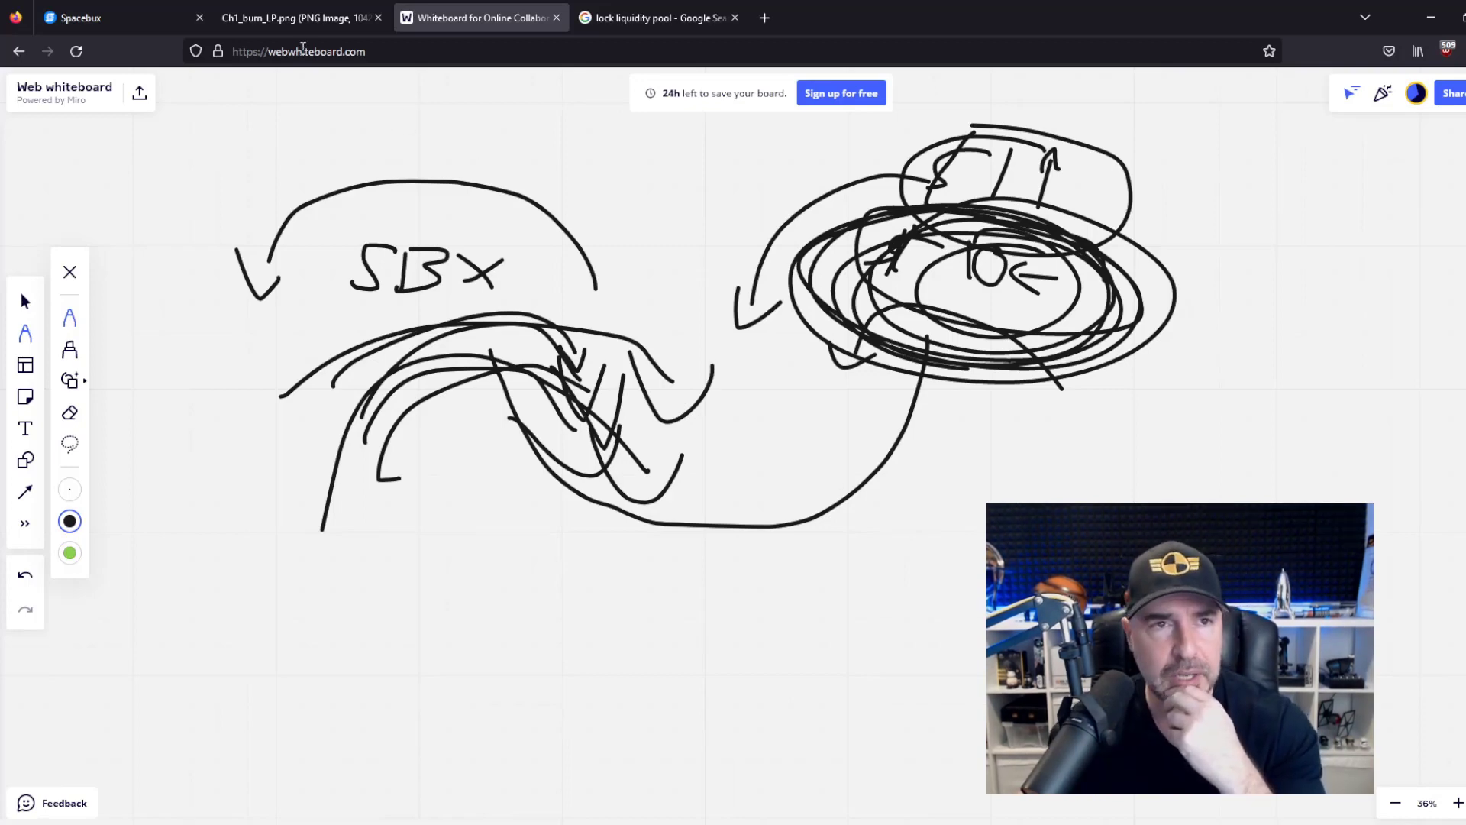
Revisit the burn-LP chat screenshot and whiteboard, then return to Spacebux's 42M supply details
{"action": "left_click", "coordinate": [299, 17]}
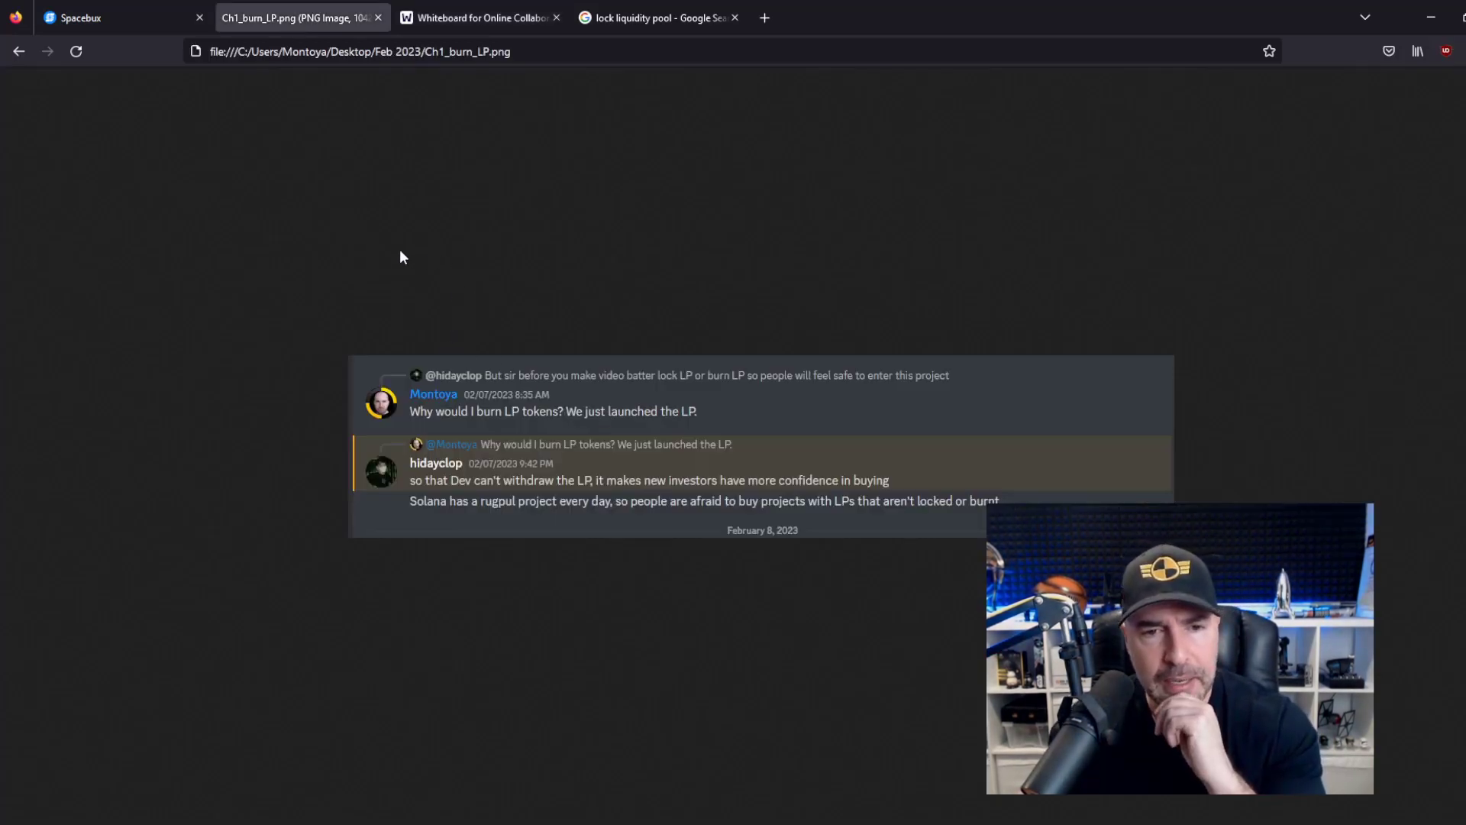
{"action": "mouse_move", "coordinate": [472, 222]}
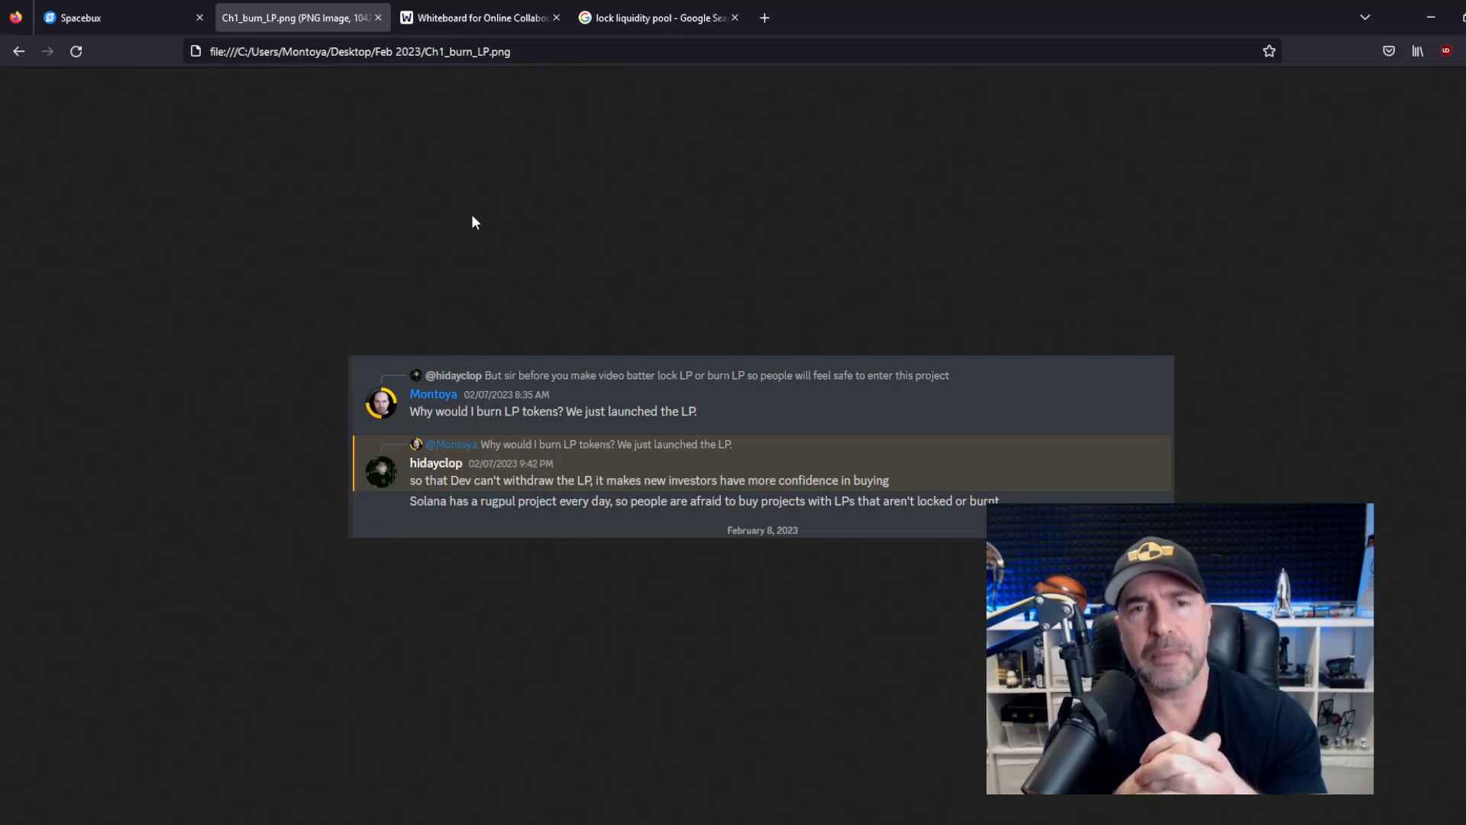
{"action": "mouse_move", "coordinate": [629, 17]}
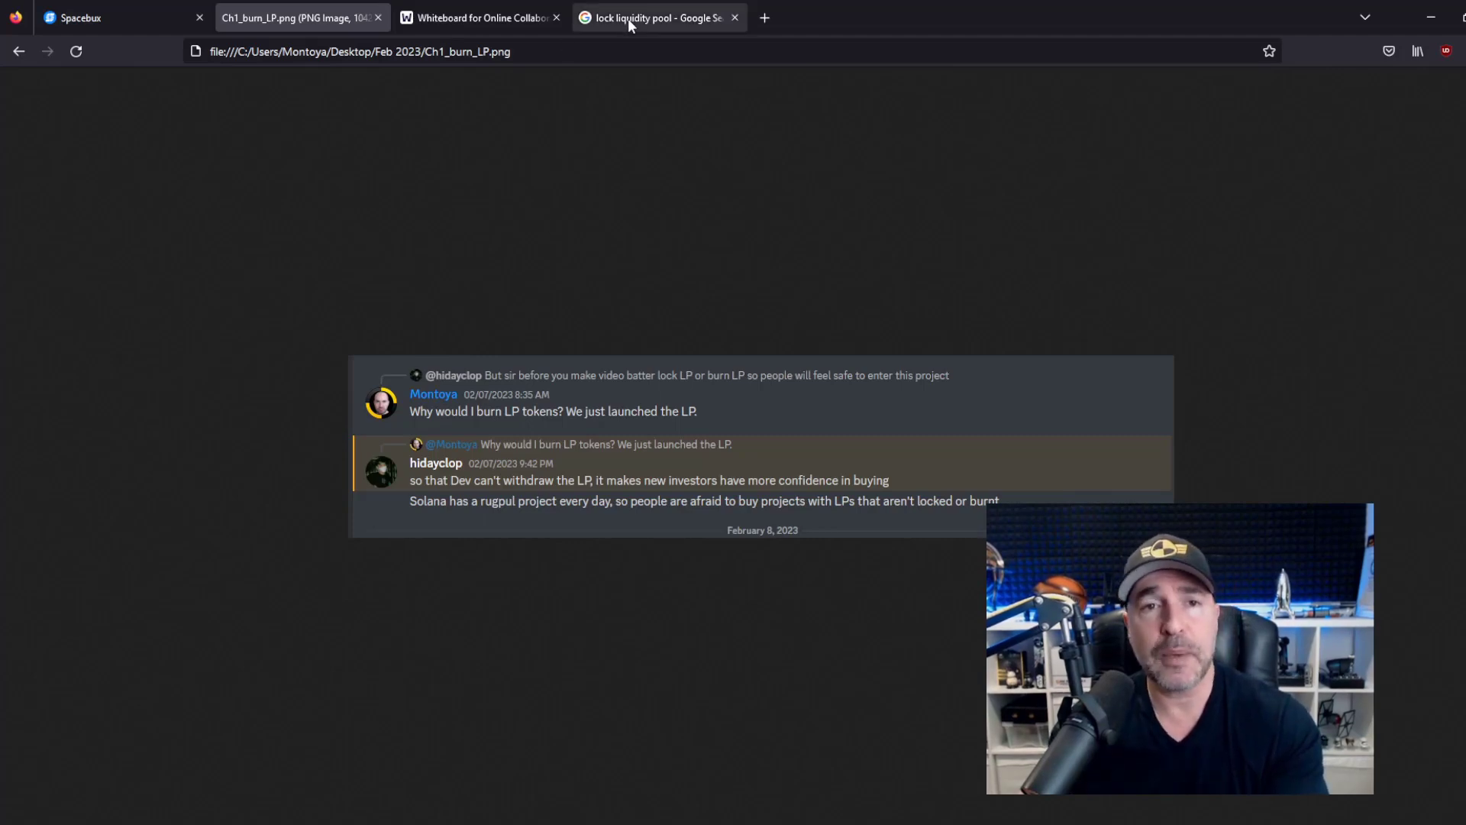
{"action": "left_click", "coordinate": [476, 17]}
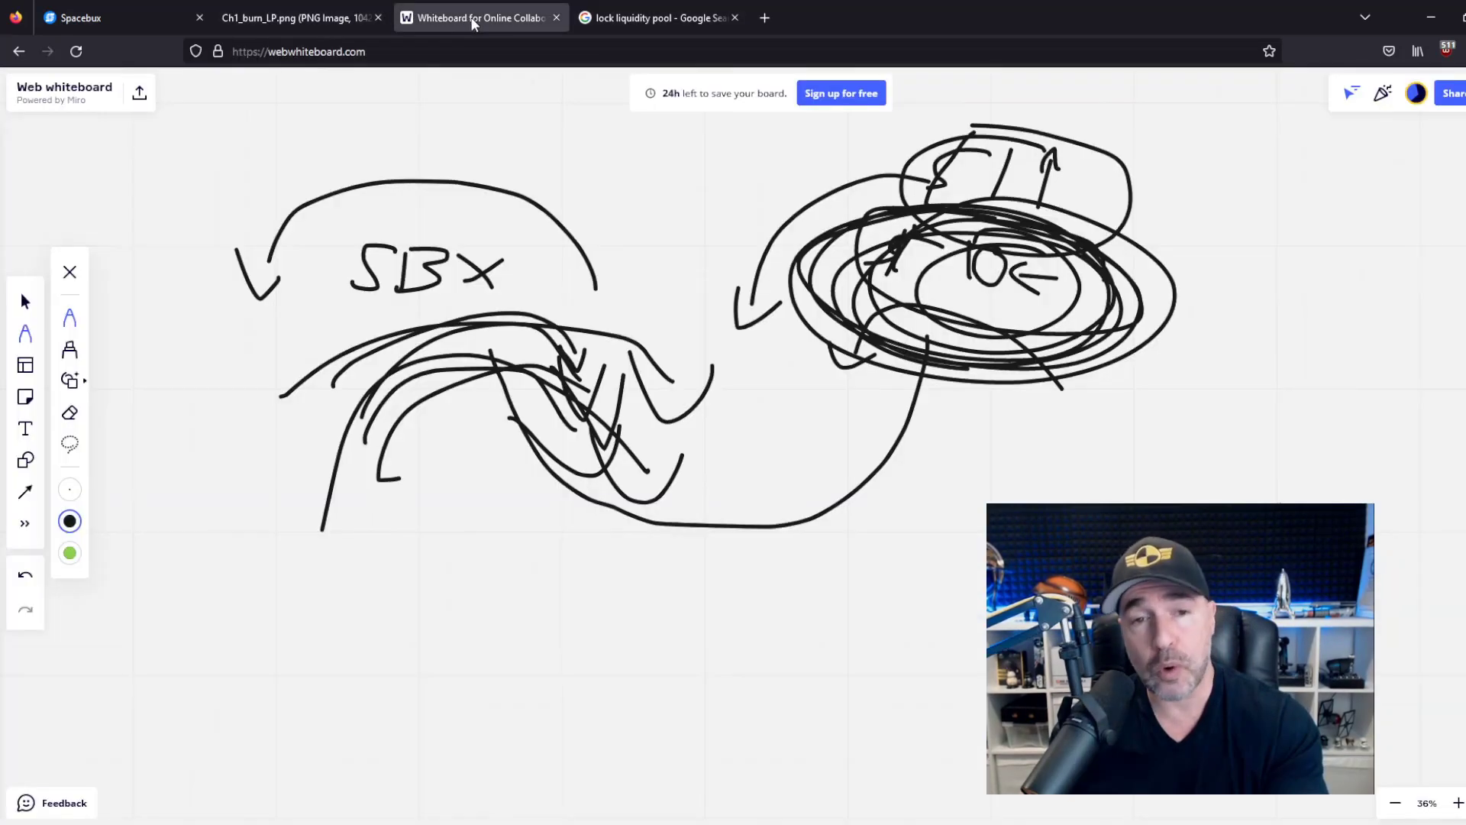
{"action": "left_click", "coordinate": [79, 17]}
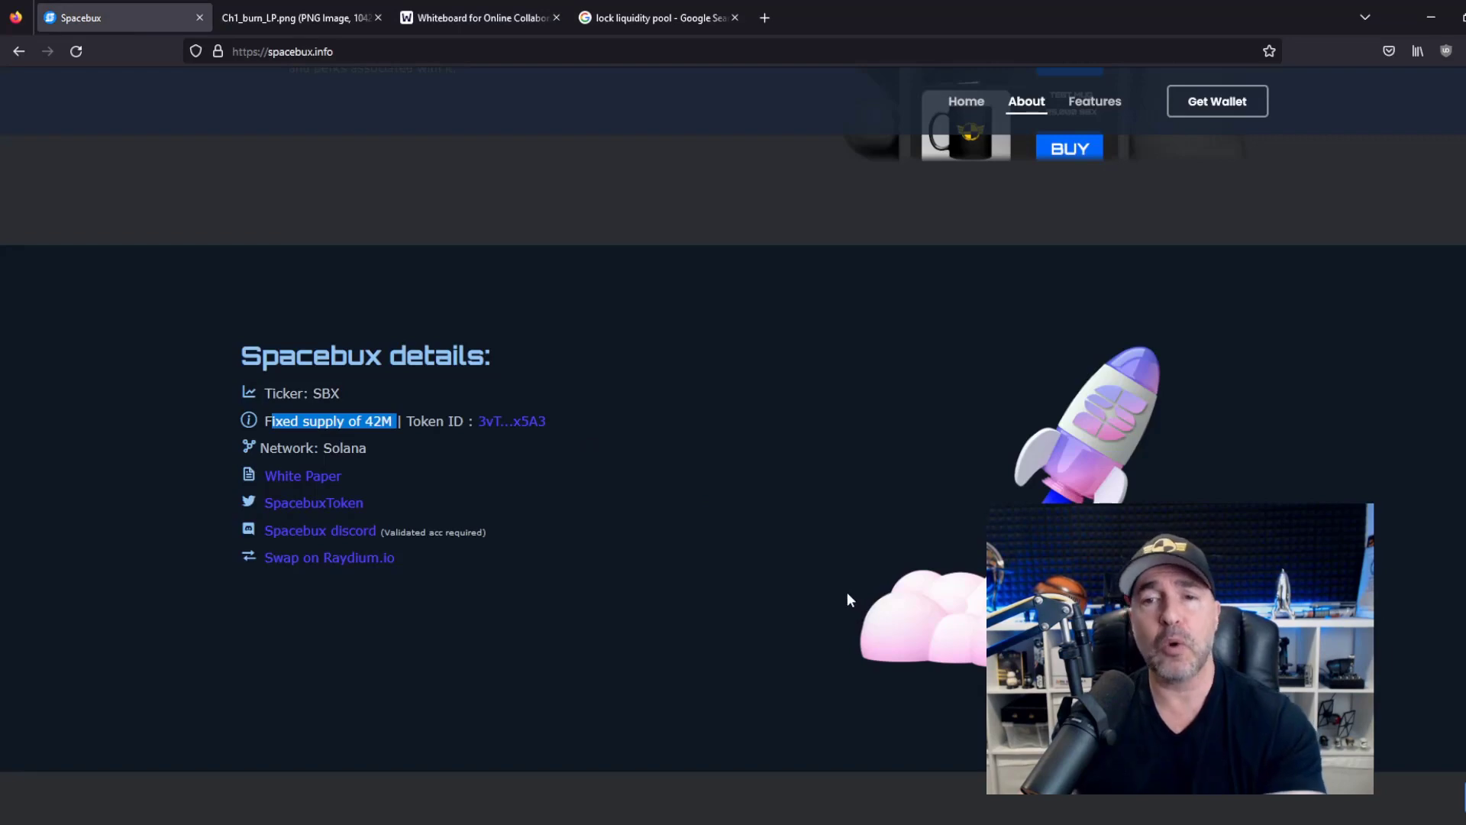